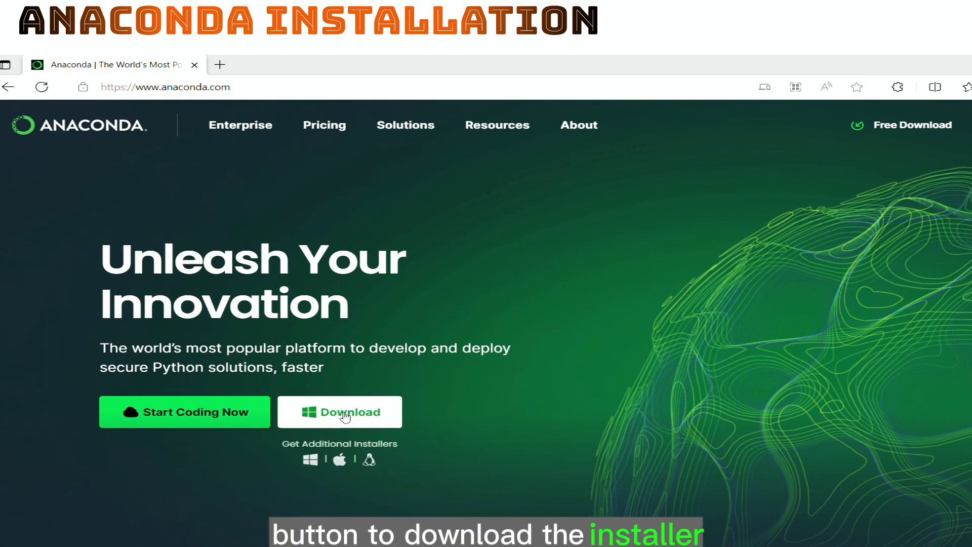
Step: Download the Anaconda3 2023.07-1 installer for Windows from anaconda.com
click(340, 412)
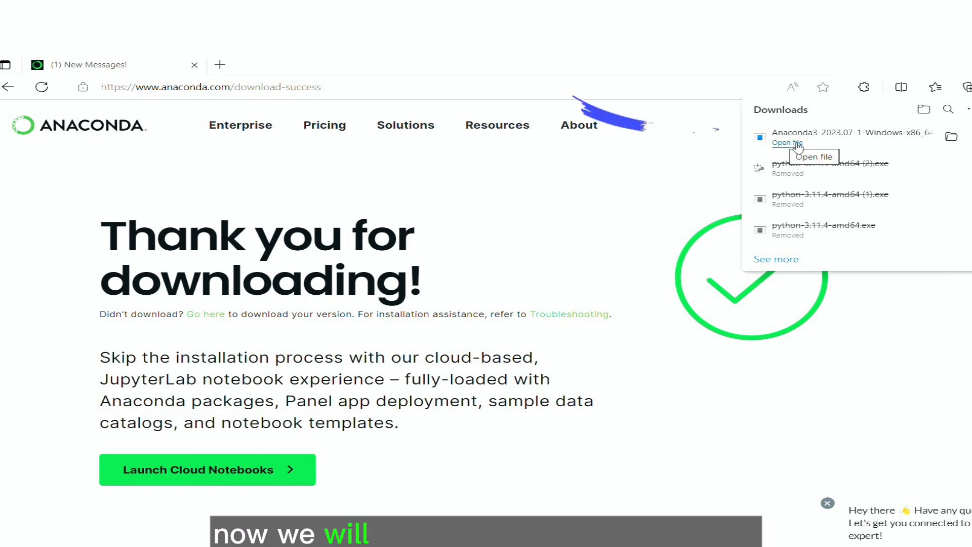
Step: Launch the Anaconda3 installer, accept the license, and choose Just Me (recommended)
click(788, 142)
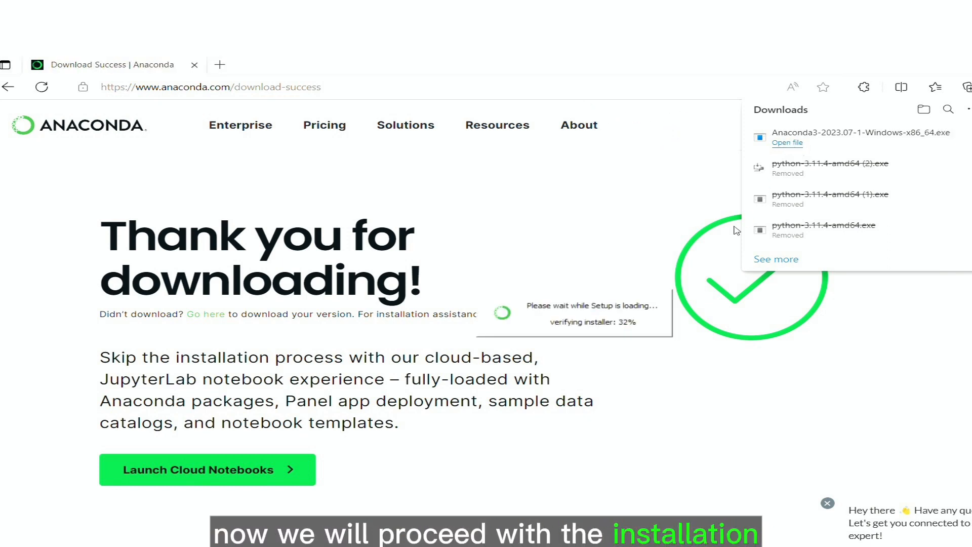
click(788, 142)
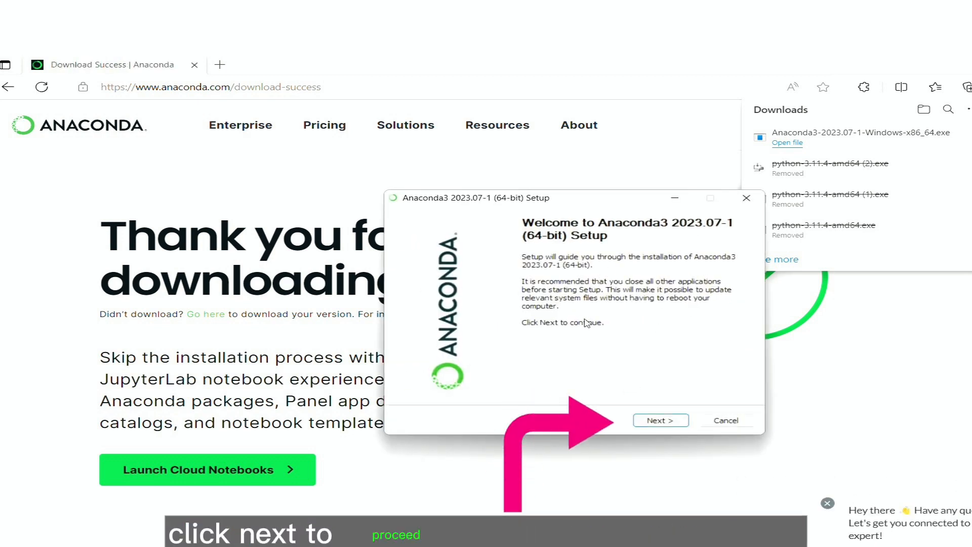
click(660, 420)
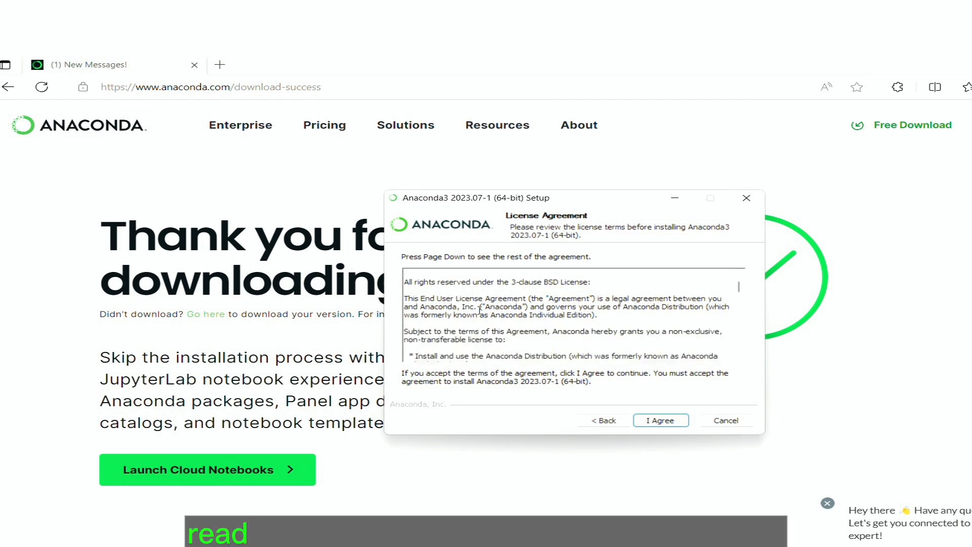
scroll(down, 3)
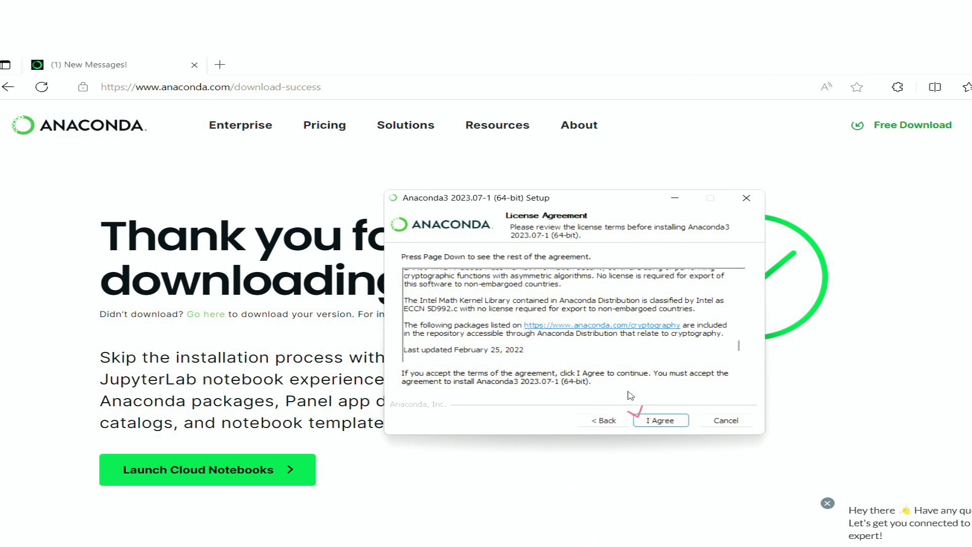
click(661, 420)
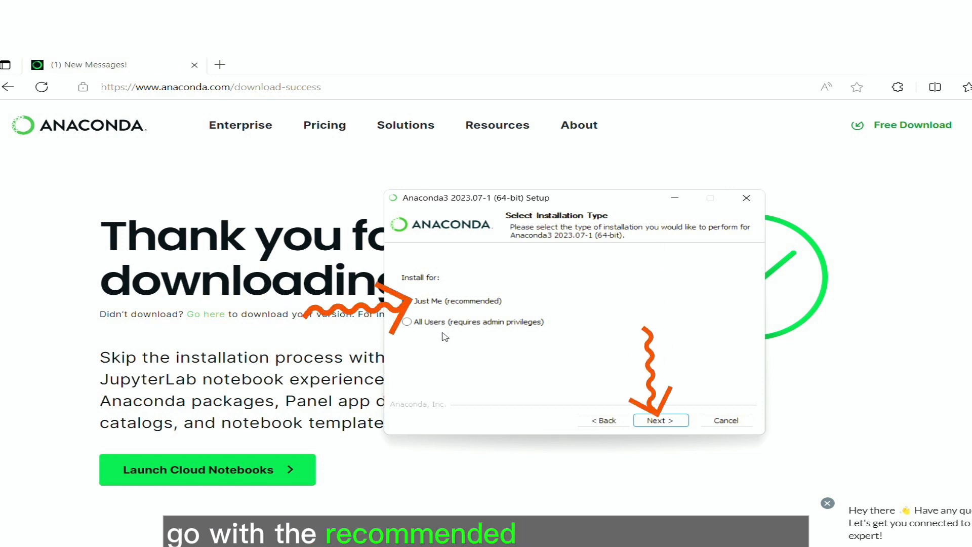
click(407, 300)
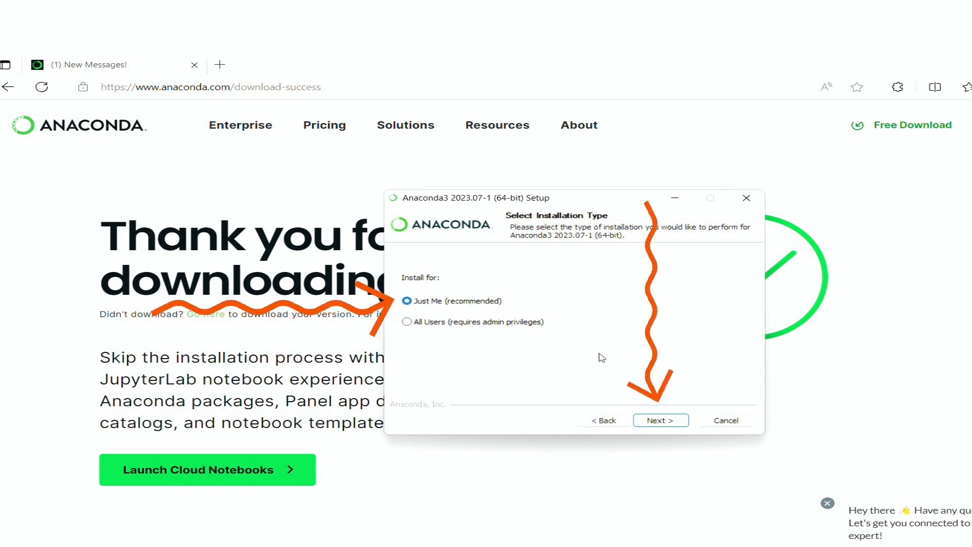
Step: Continue past Installation Type and keep the default destination folder
click(660, 420)
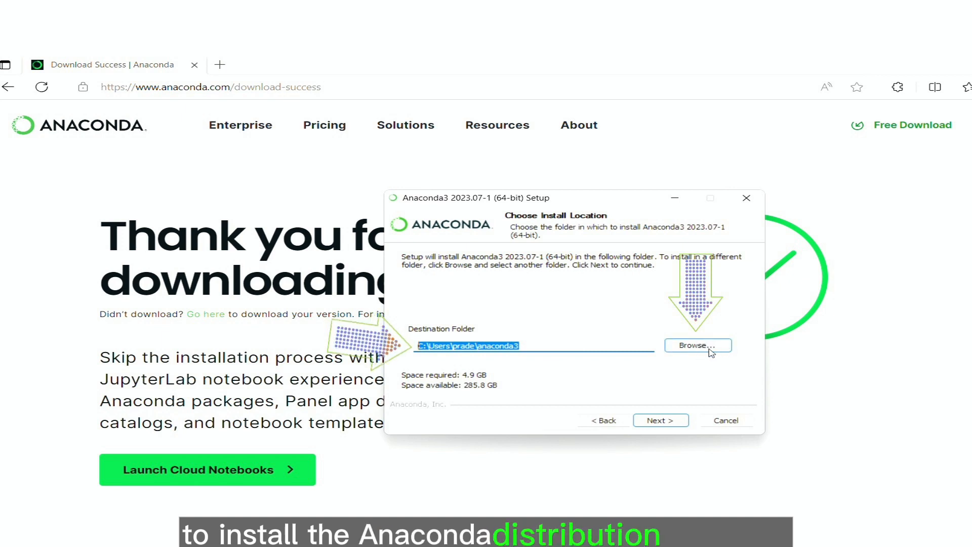
click(661, 420)
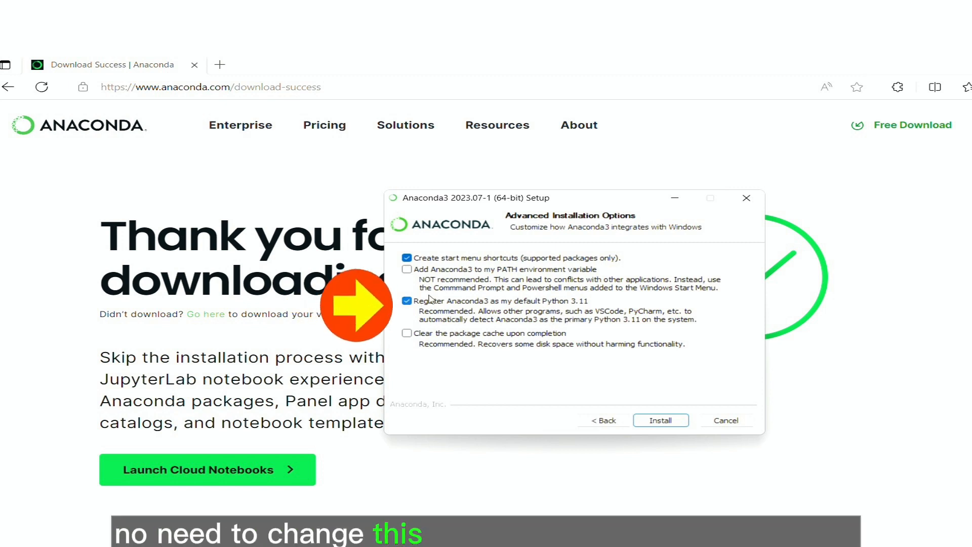
mouse_move(604, 306)
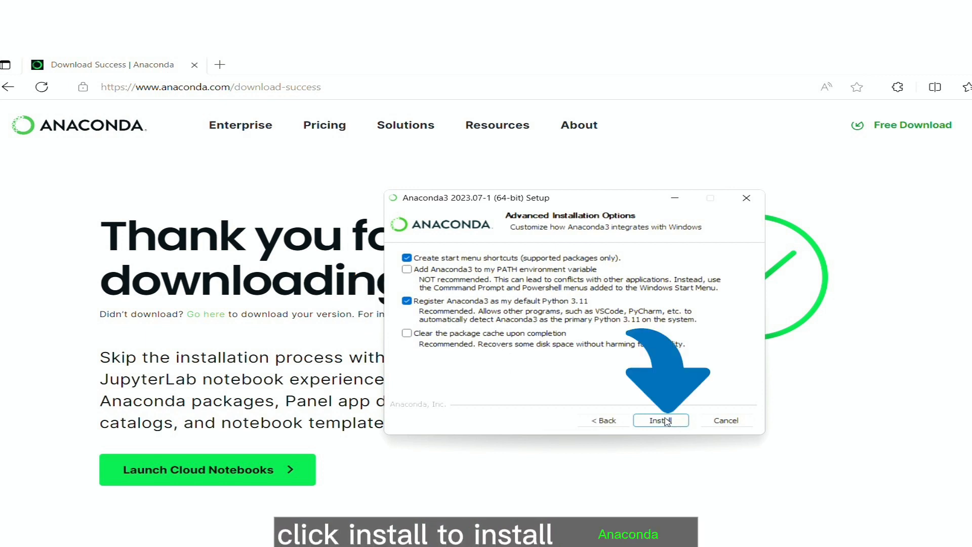
Step: Install Anaconda, skip the cloud notebooks offer, and finish with Navigator launching
click(661, 420)
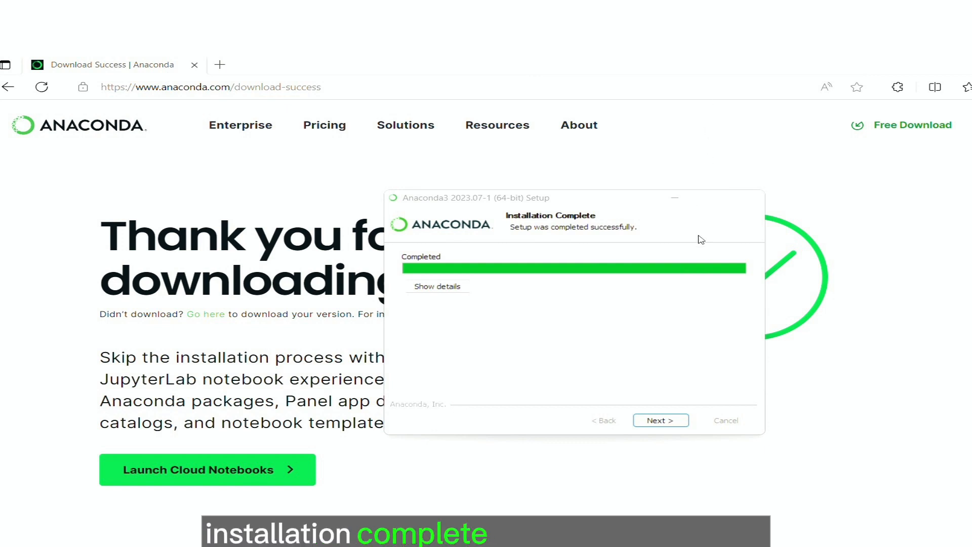
mouse_move(505, 218)
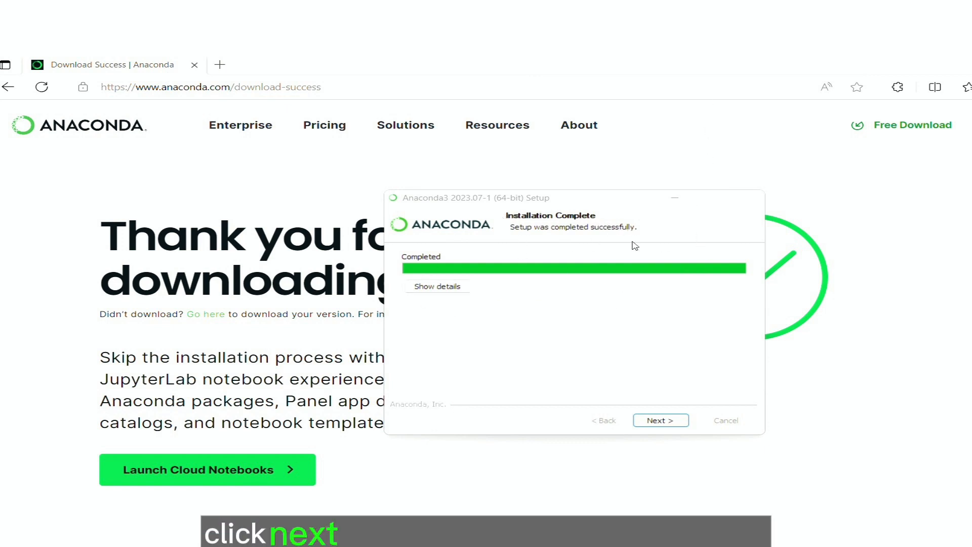
click(661, 421)
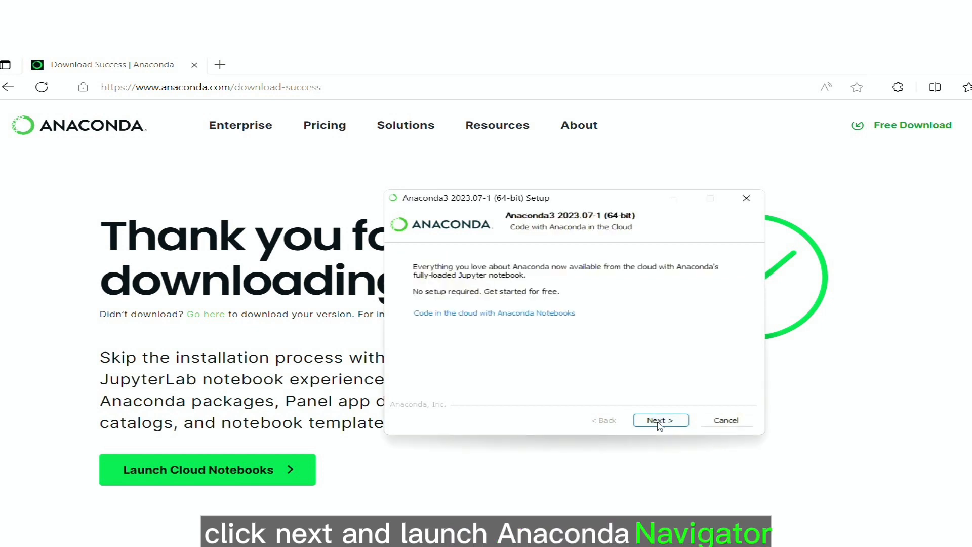
click(660, 420)
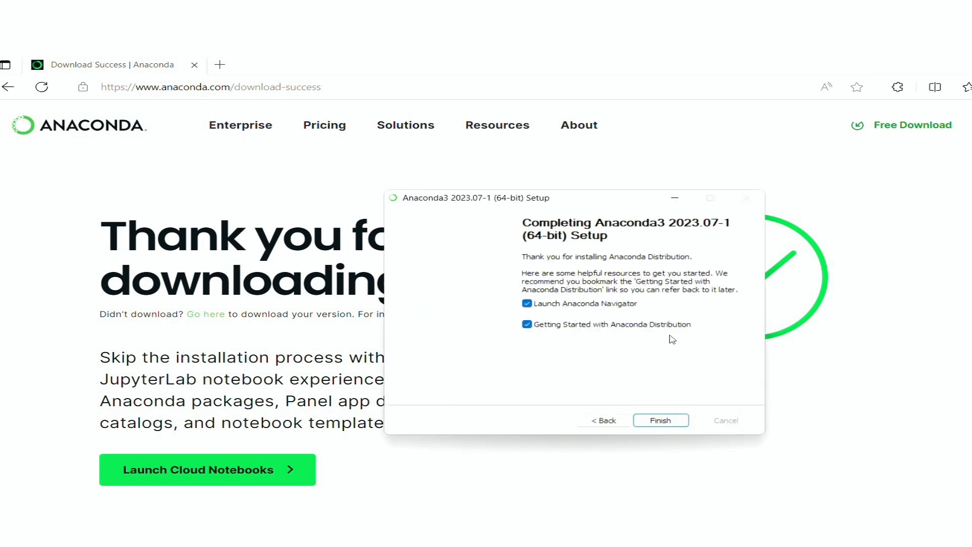
click(660, 421)
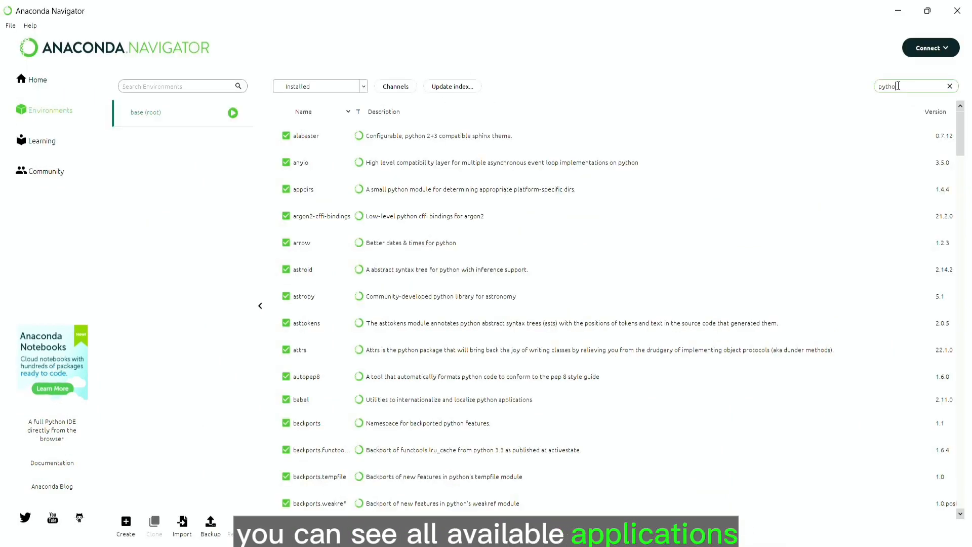
Step: Search the base environment's packages for python, numpy, pandas and matplotlib
scroll(down, 3)
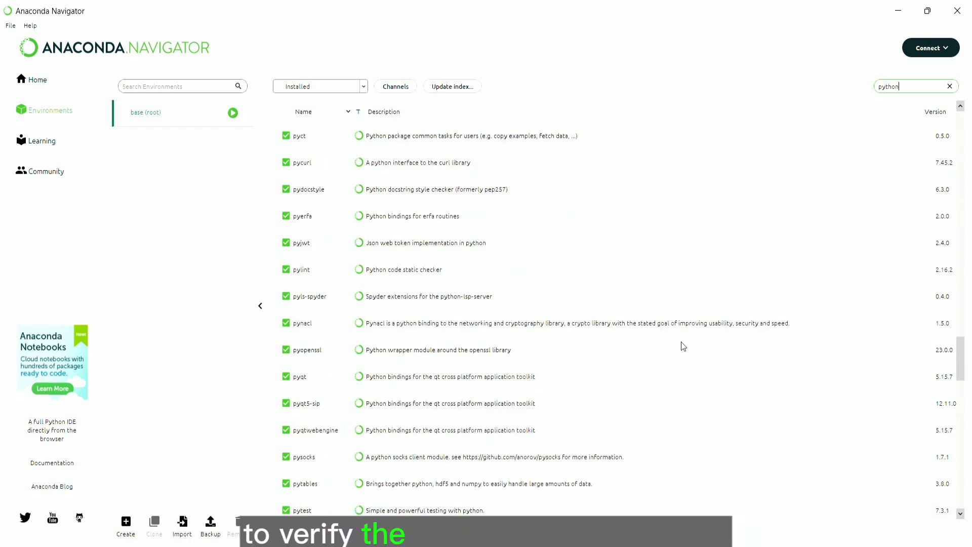
scroll(down, 3)
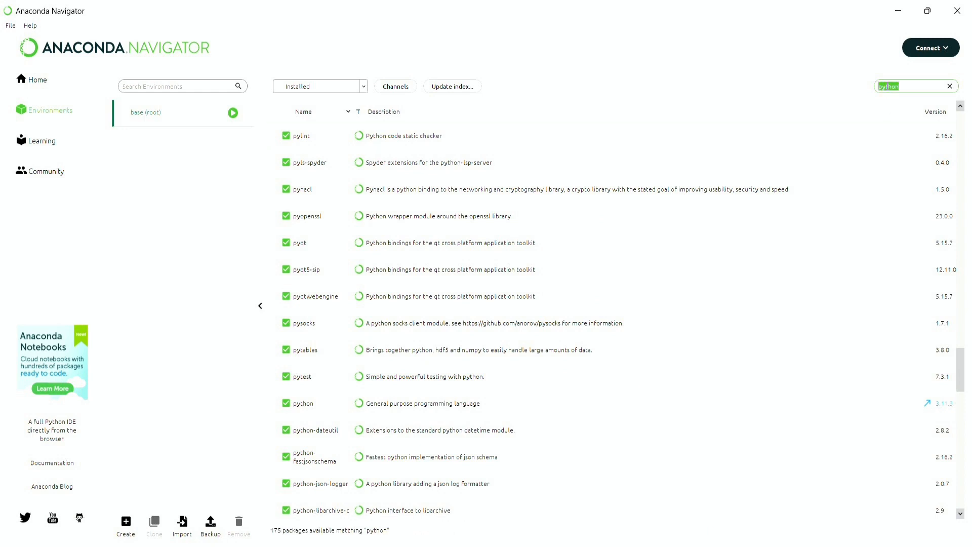
text(numpy)
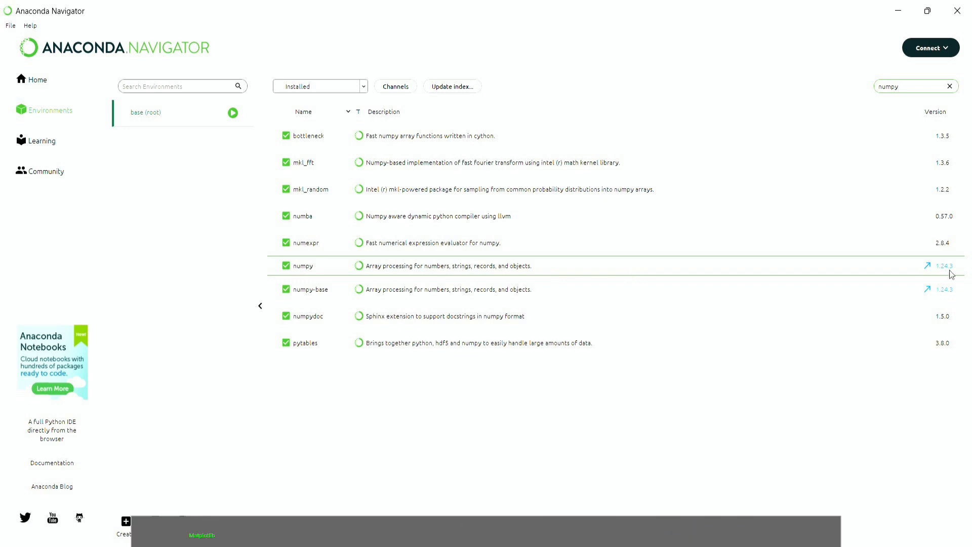
text(pandas)
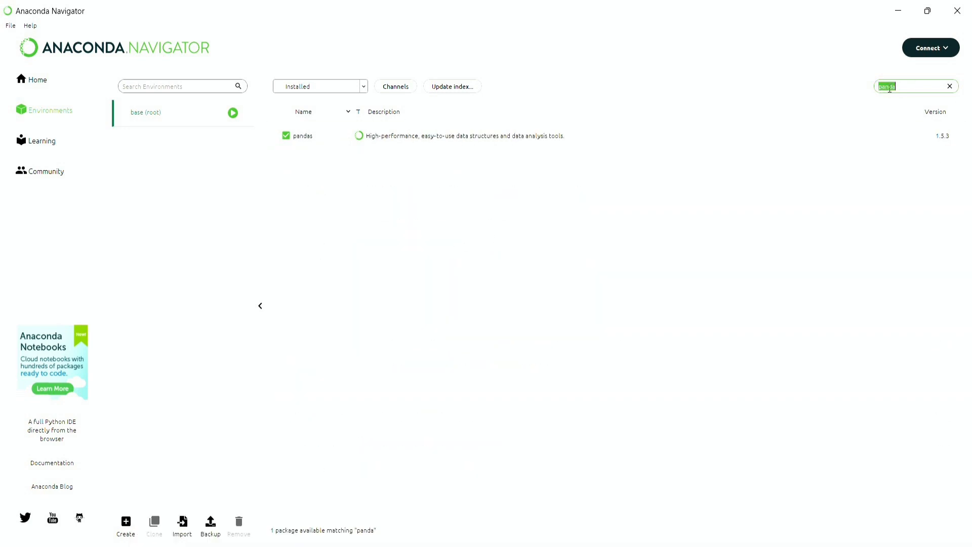
text(matplot)
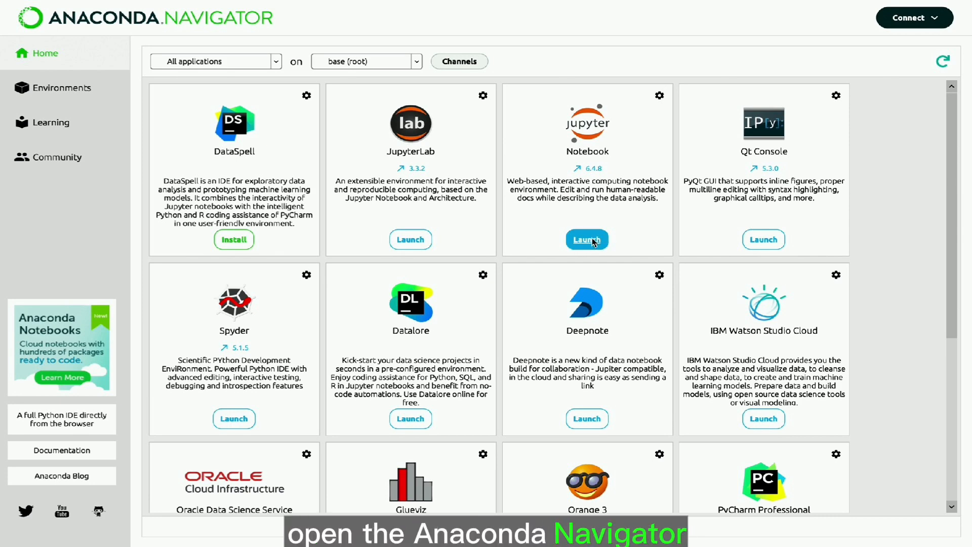
Step: Launch Jupyter Notebook and browse to the Documents/Python folder
click(587, 239)
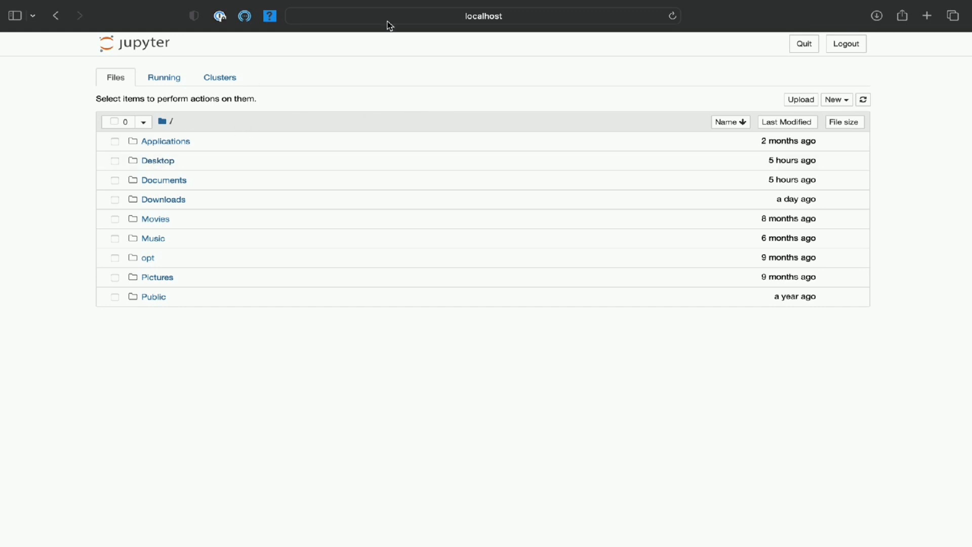
click(483, 16)
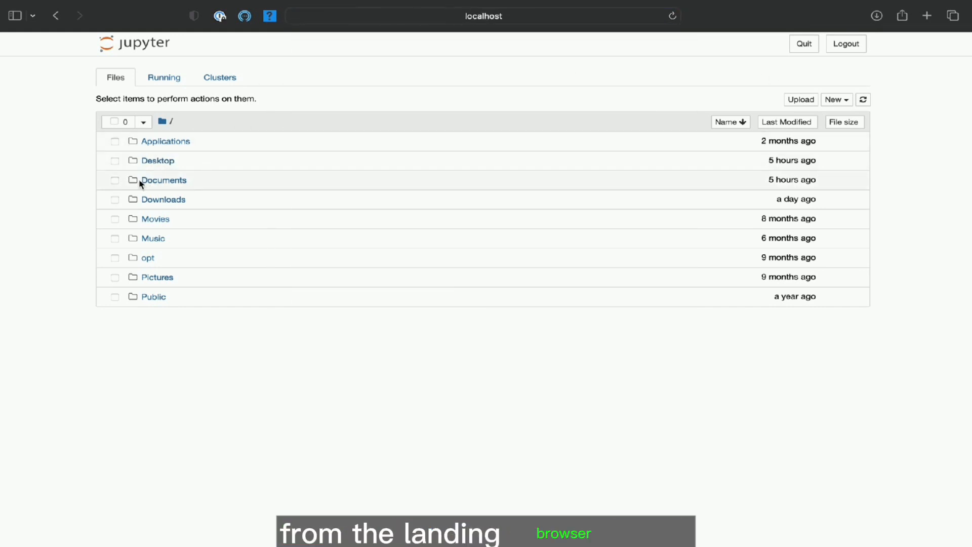
click(163, 180)
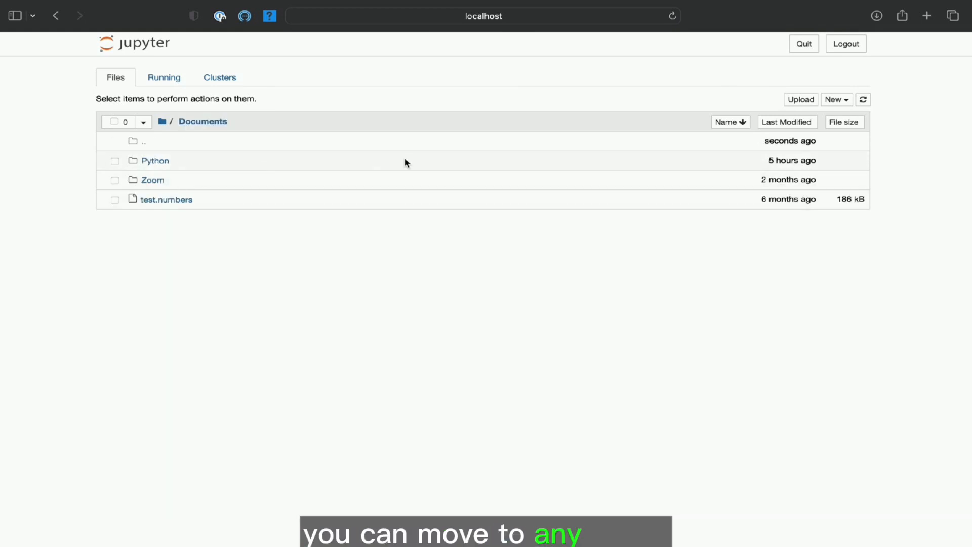
click(837, 99)
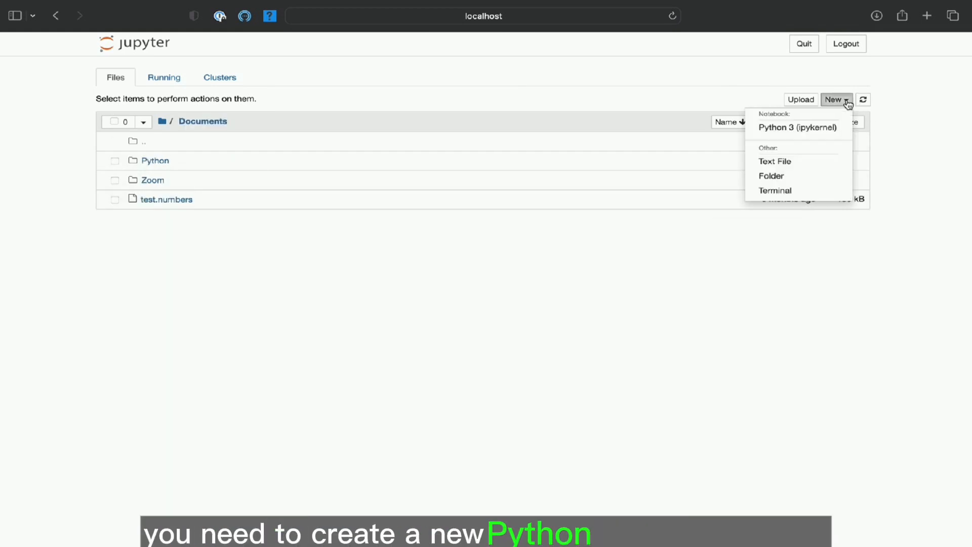
mouse_move(781, 179)
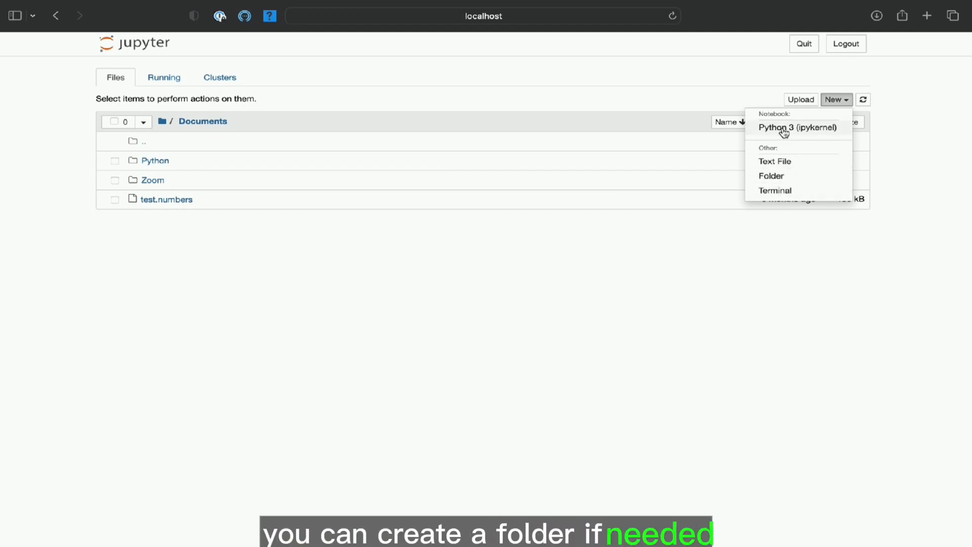
mouse_move(254, 210)
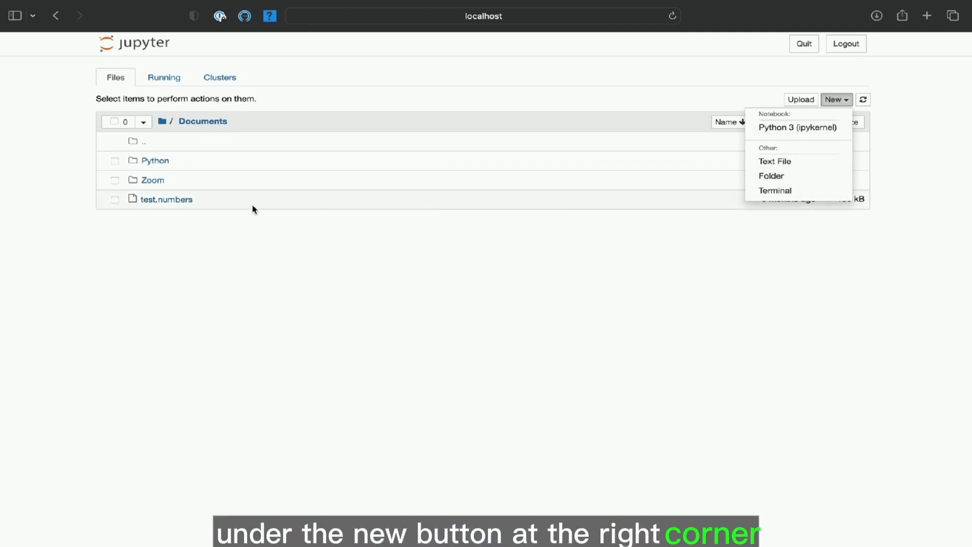
click(156, 160)
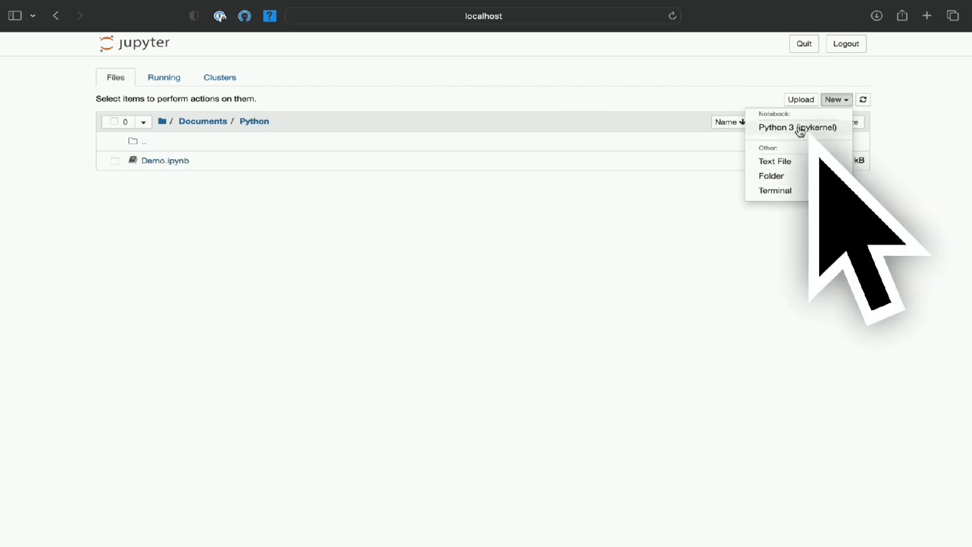
Step: Create a Python 3 (ipykernel) notebook and rename it 'Jupyter_Demo'
click(793, 128)
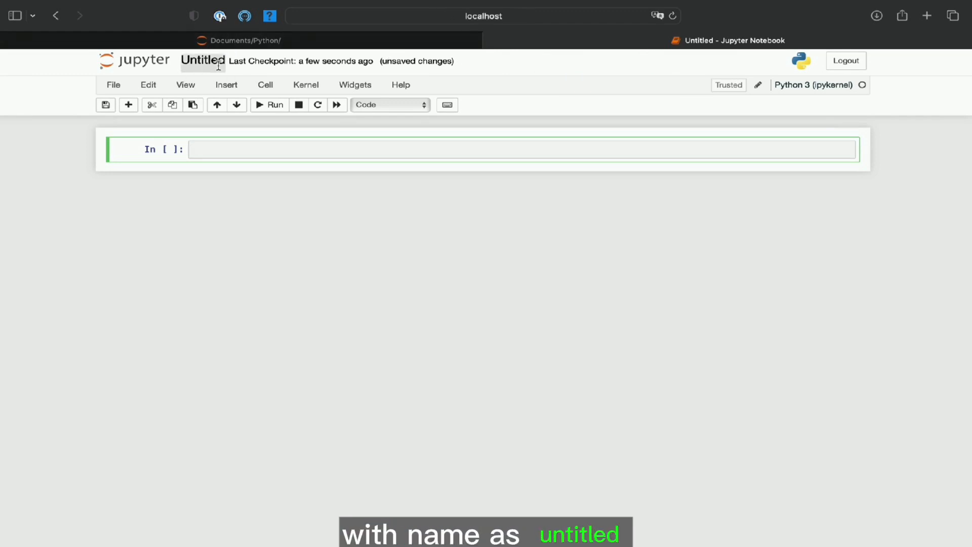
click(202, 61)
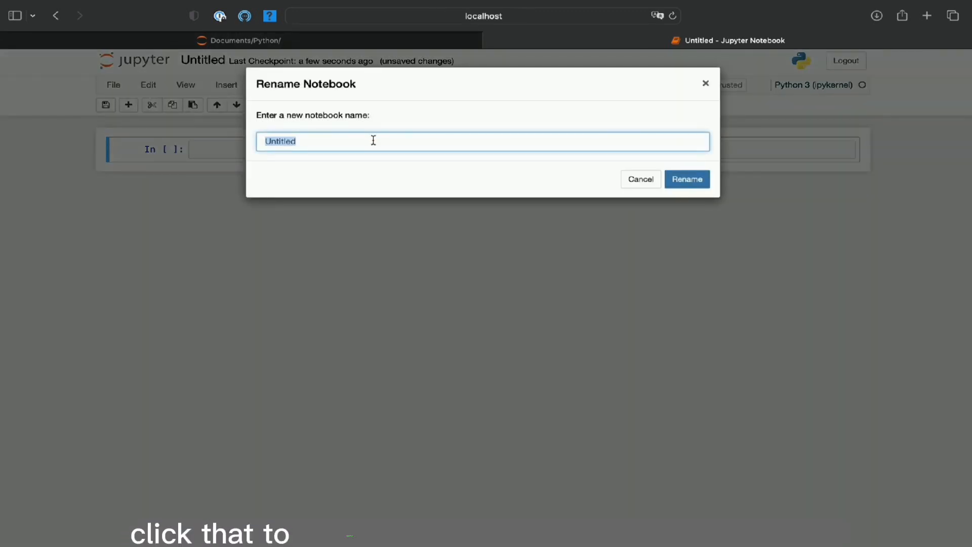
text(Ju)
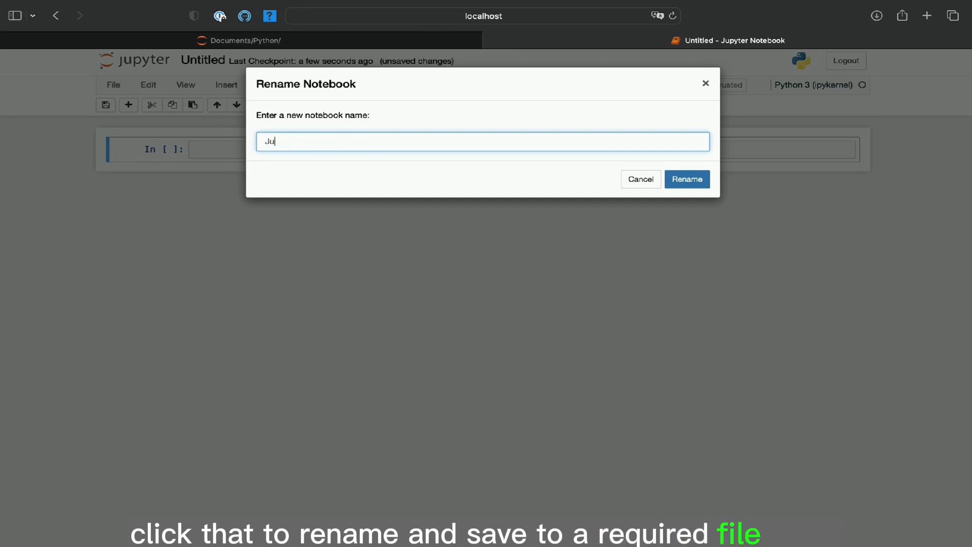
text(pyter_)
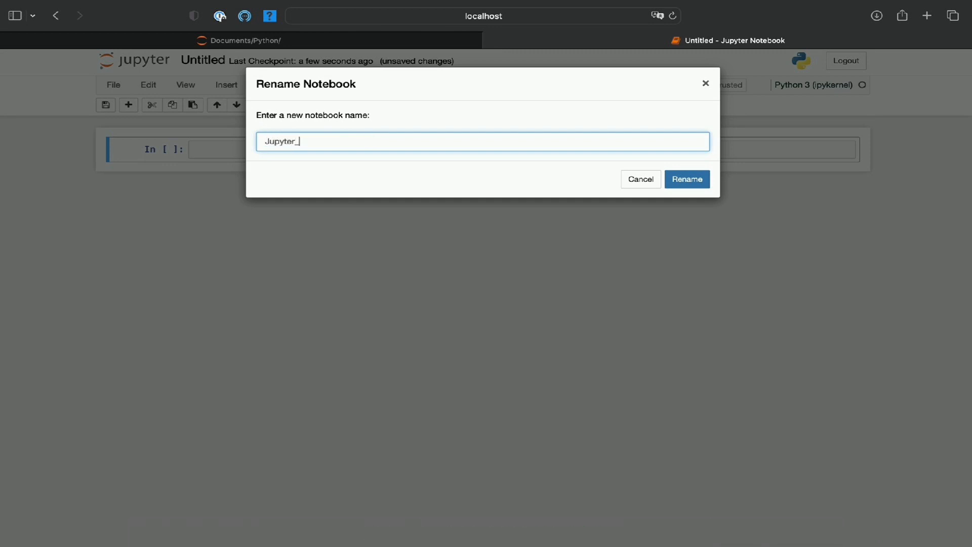
text(Demo)
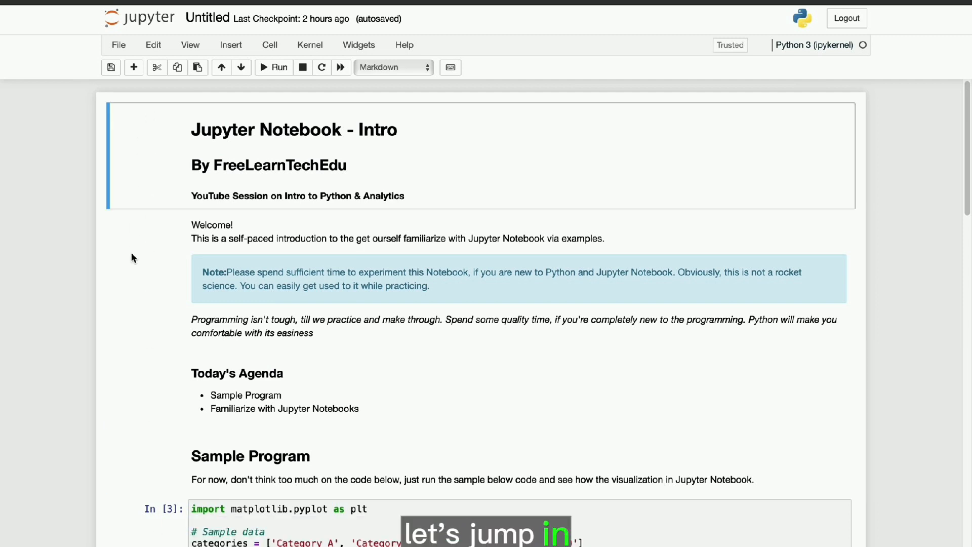
mouse_move(155, 156)
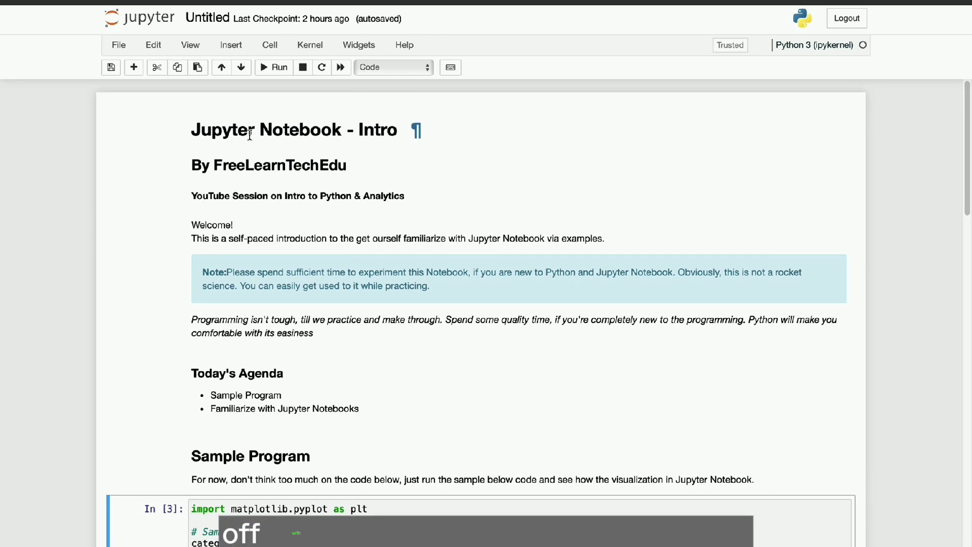
Step: Put the title markdown cell into edit mode, exposing its three # heading lines
click(288, 135)
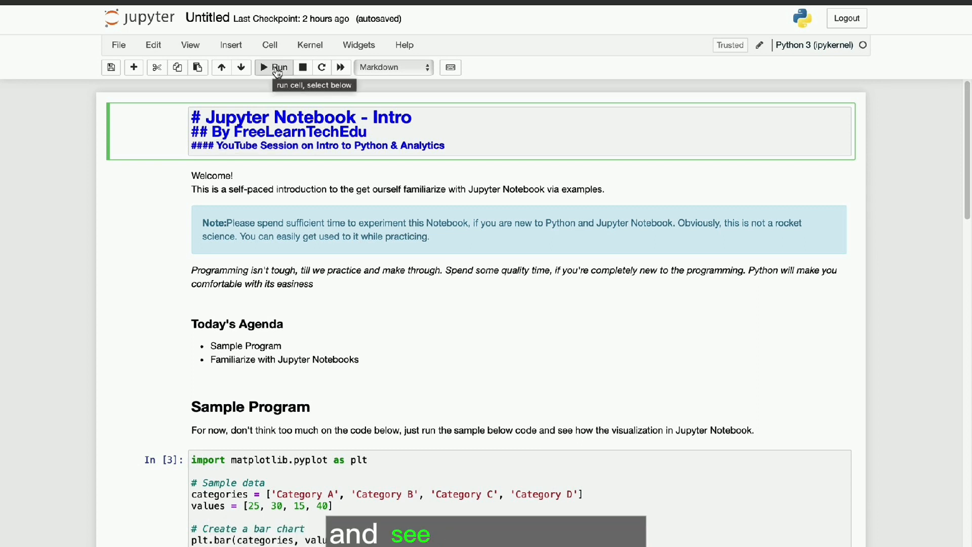
Step: Render the title cell, then re-render the Welcome cell after viewing its HTML source
click(274, 68)
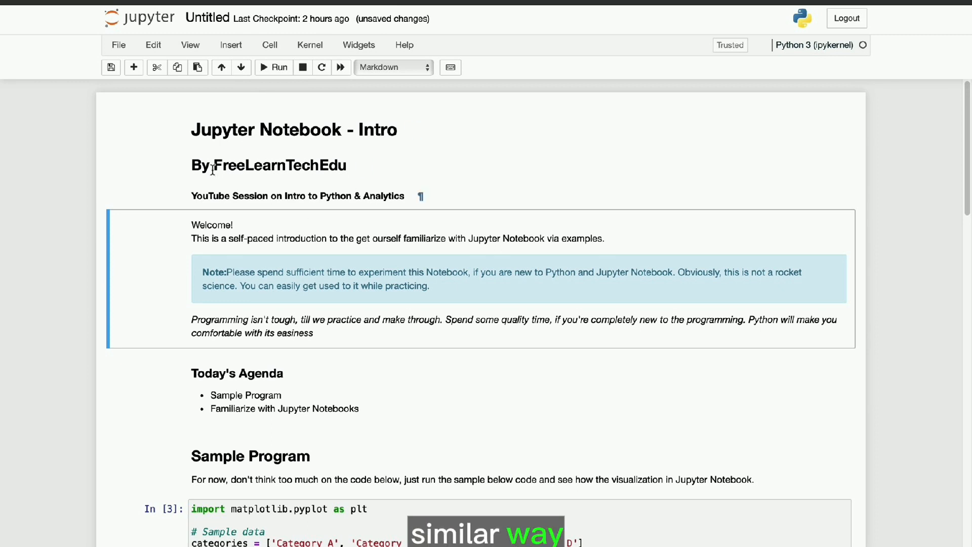
mouse_move(325, 236)
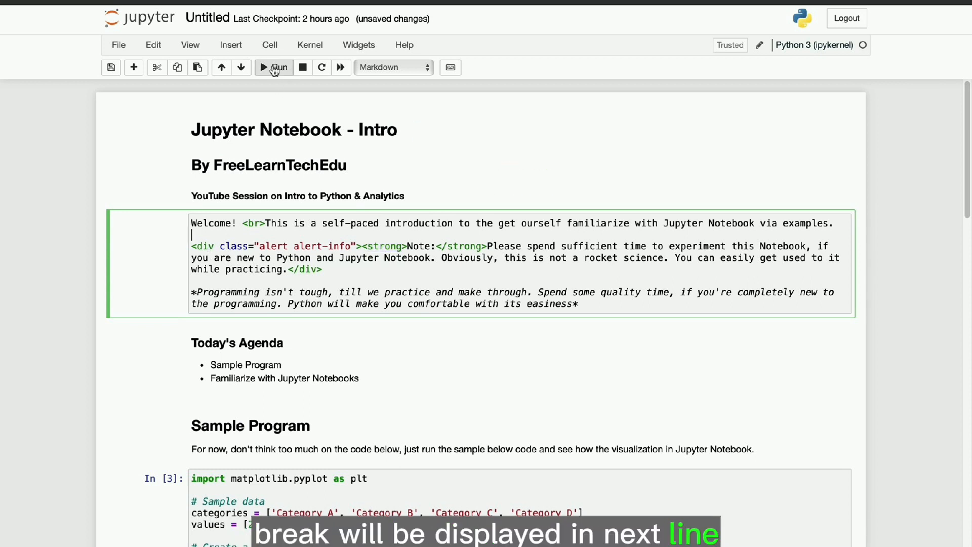
click(273, 68)
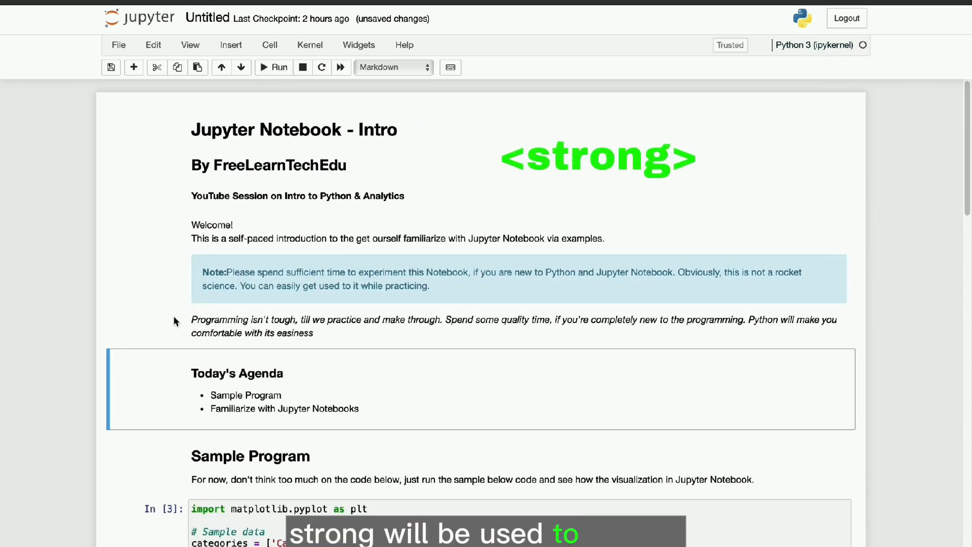
scroll(down, 3)
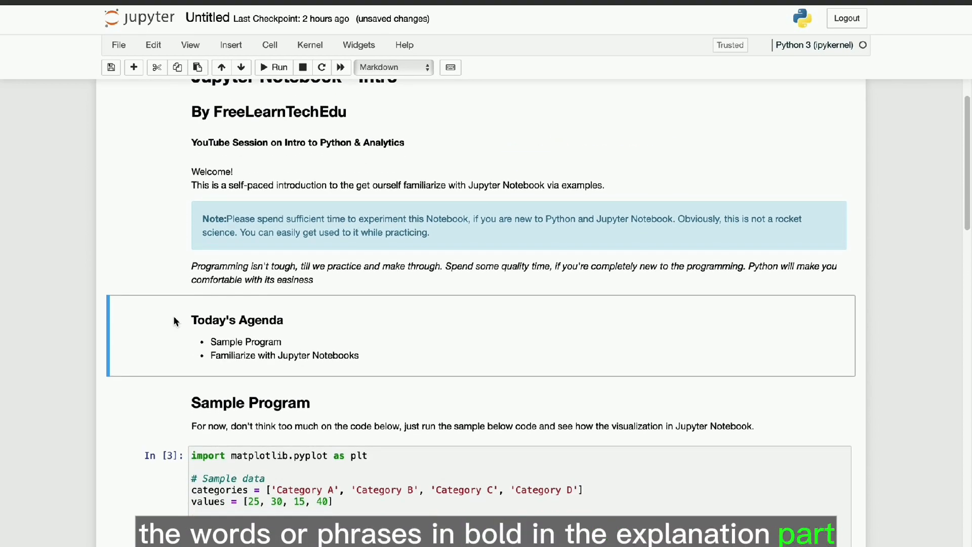
double_click(237, 320)
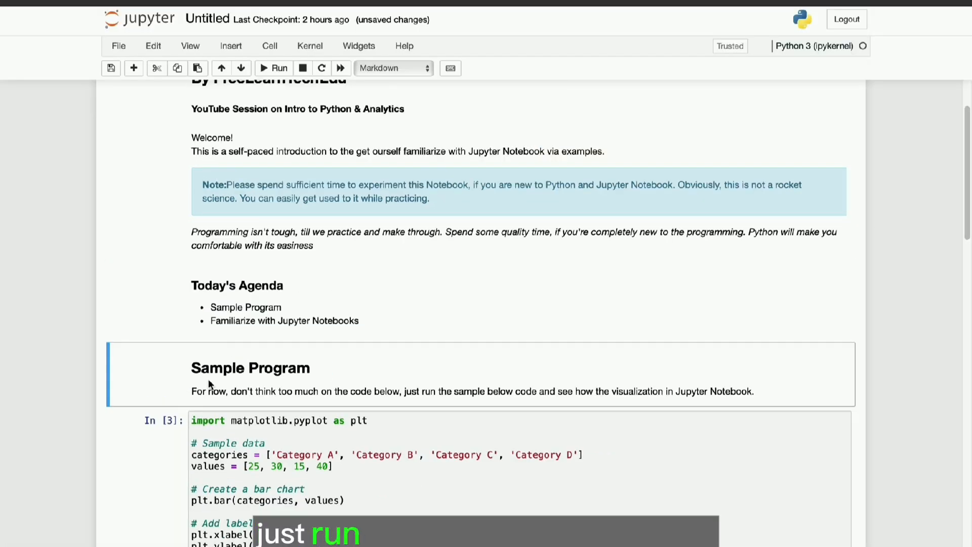
Step: Scroll down to the sample program's four-category Sample Bar Chart output
scroll(down, 3)
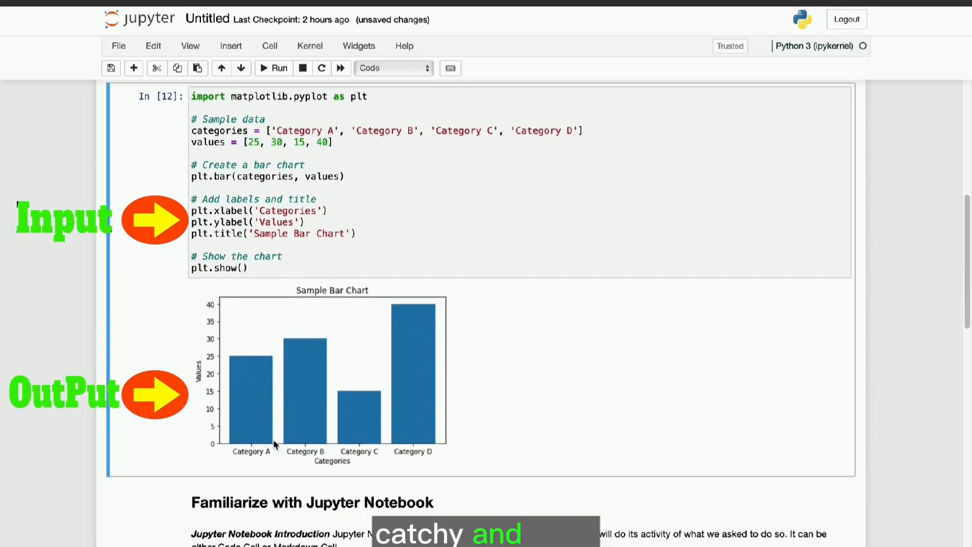
scroll(down, 3)
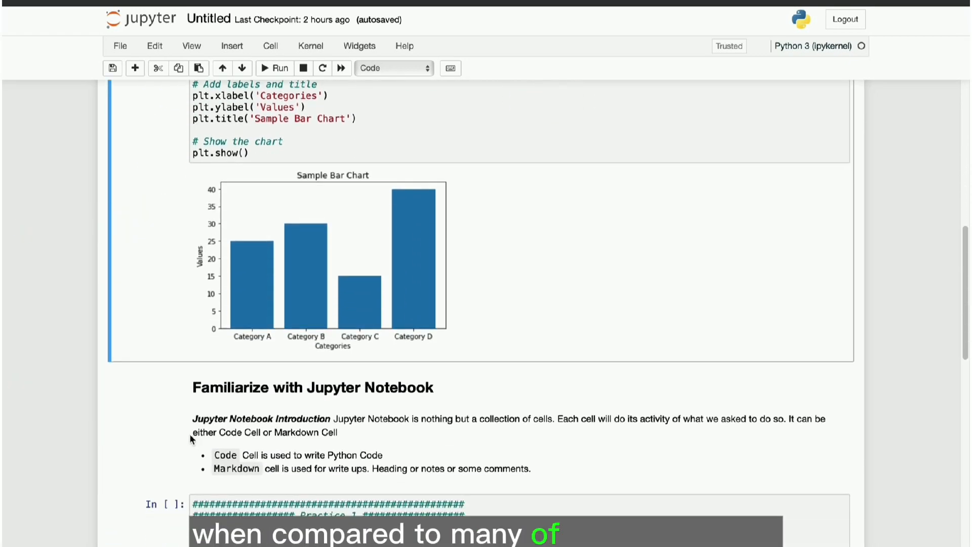
scroll(down, 3)
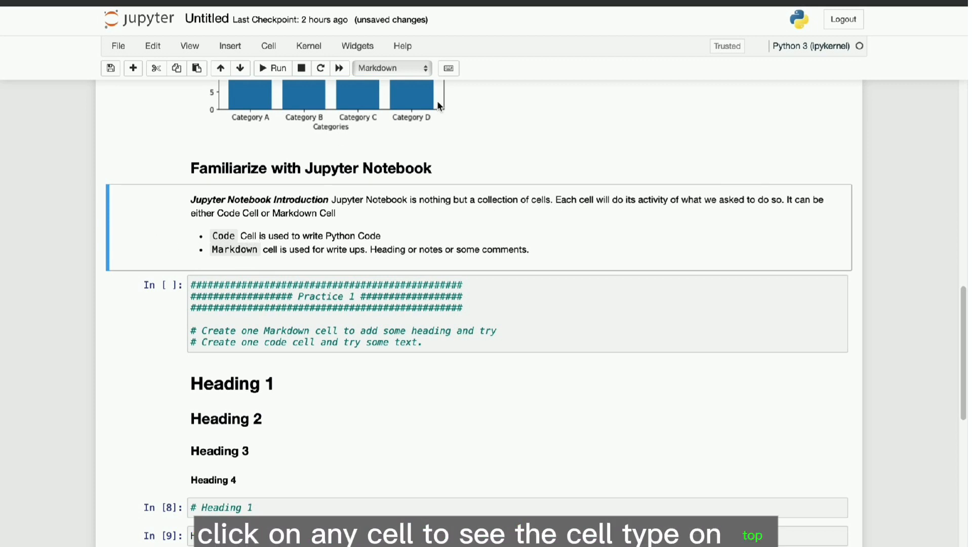
click(391, 68)
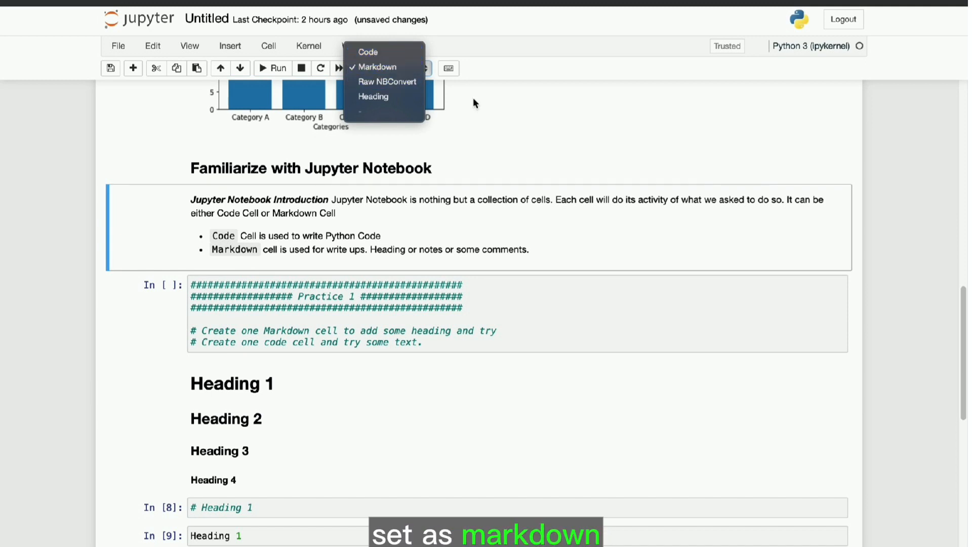
click(376, 66)
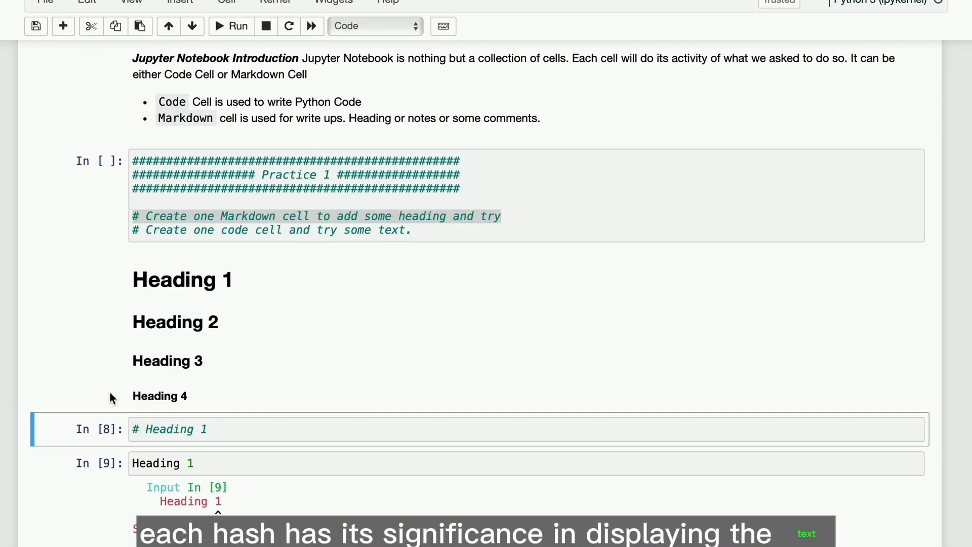
mouse_move(77, 336)
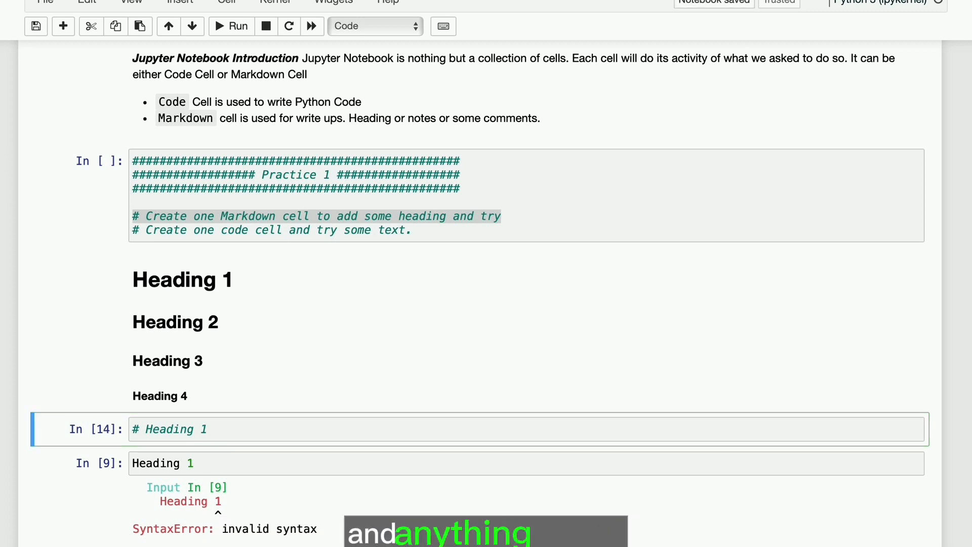
Step: Note in the '# Heading 1' cell that it is a Python comment, then scroll down
text(# -  te)
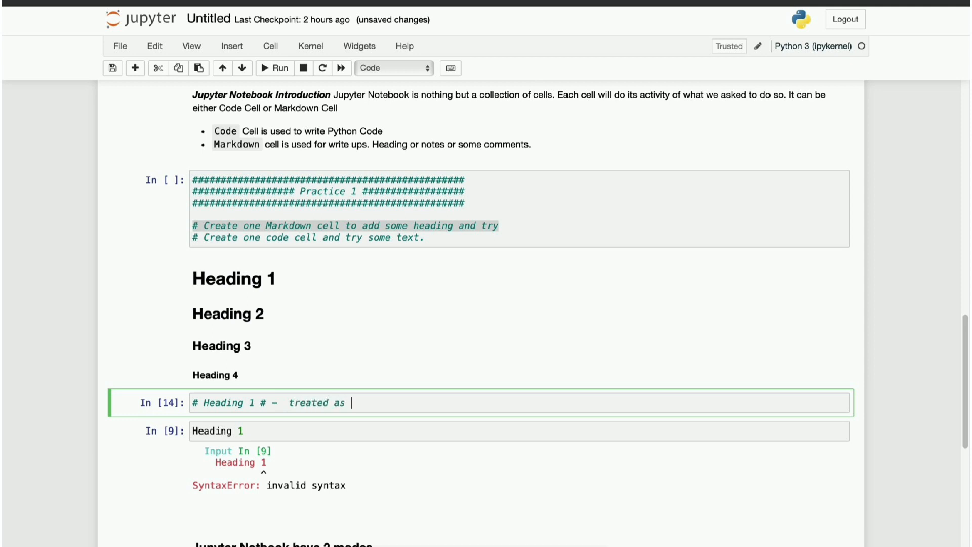
text(a comment in p)
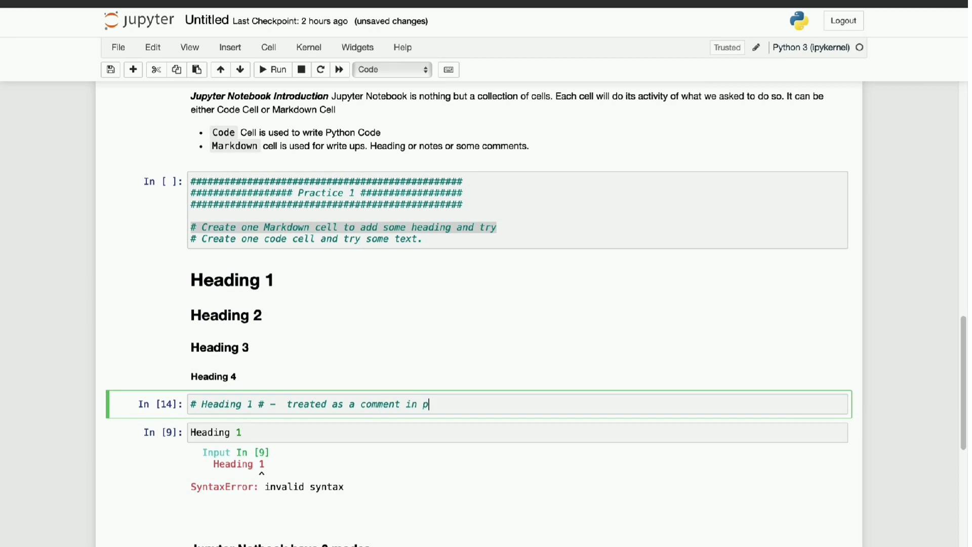
text(ython)
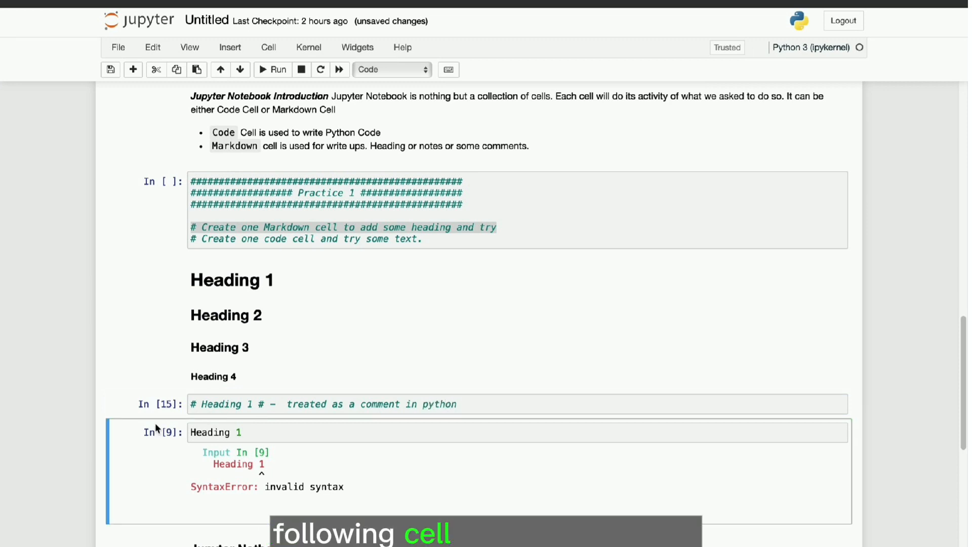
scroll(down, 3)
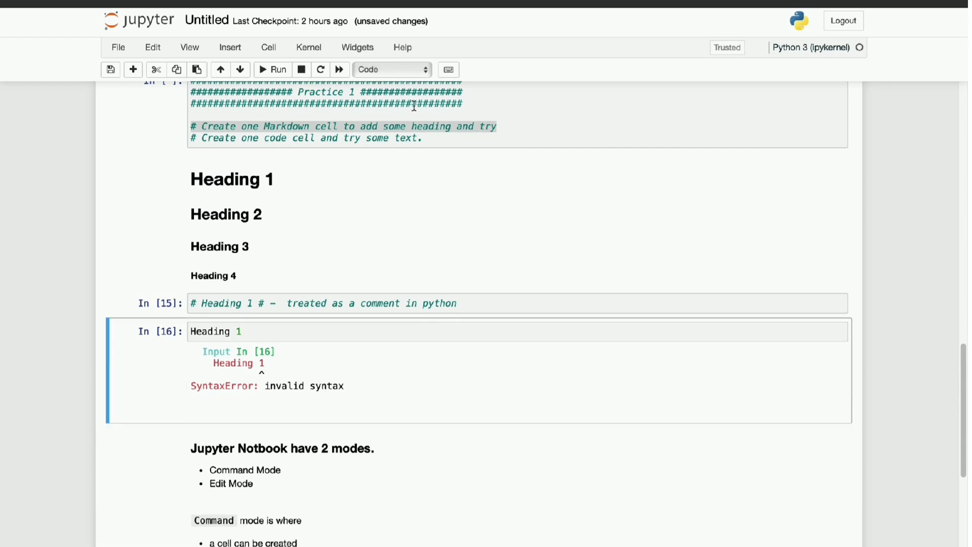
mouse_move(246, 402)
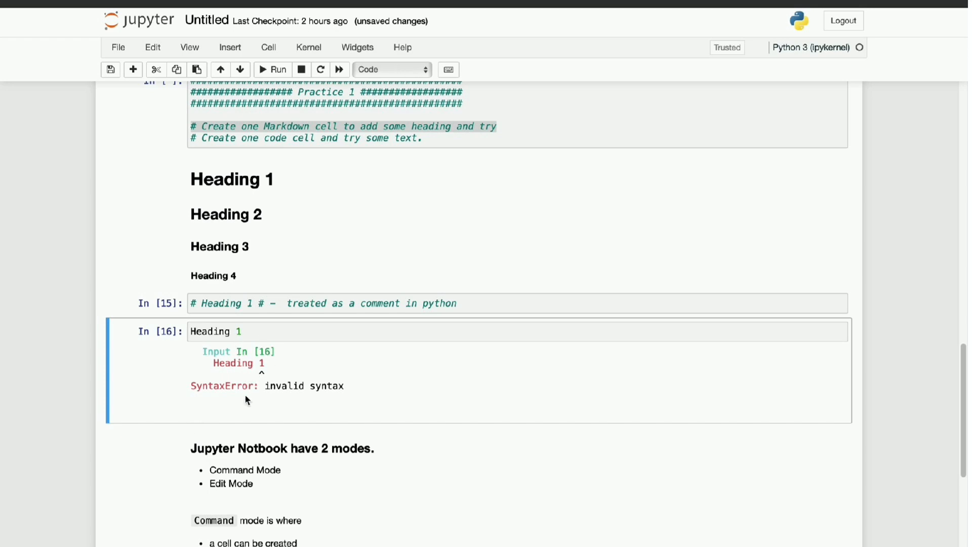
scroll(down, 3)
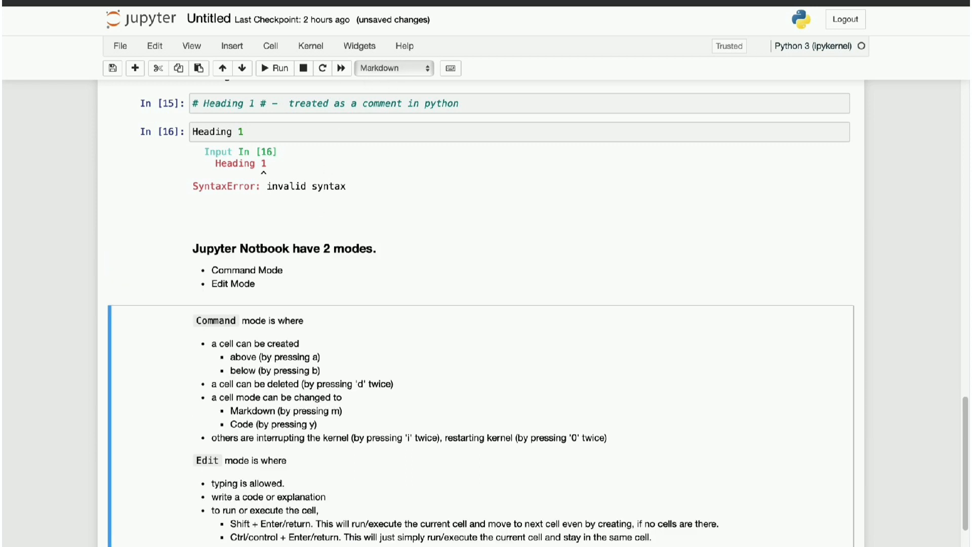
mouse_move(294, 307)
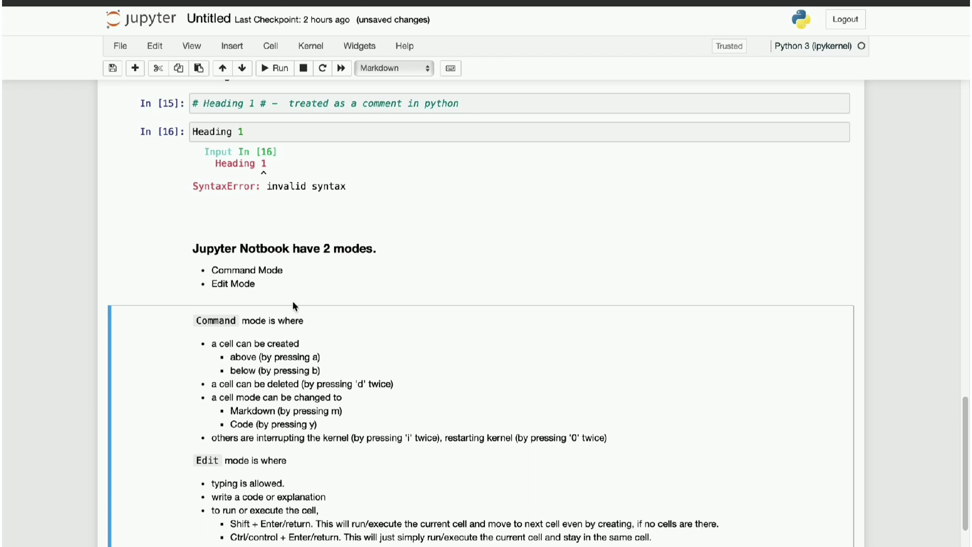
scroll(down, 3)
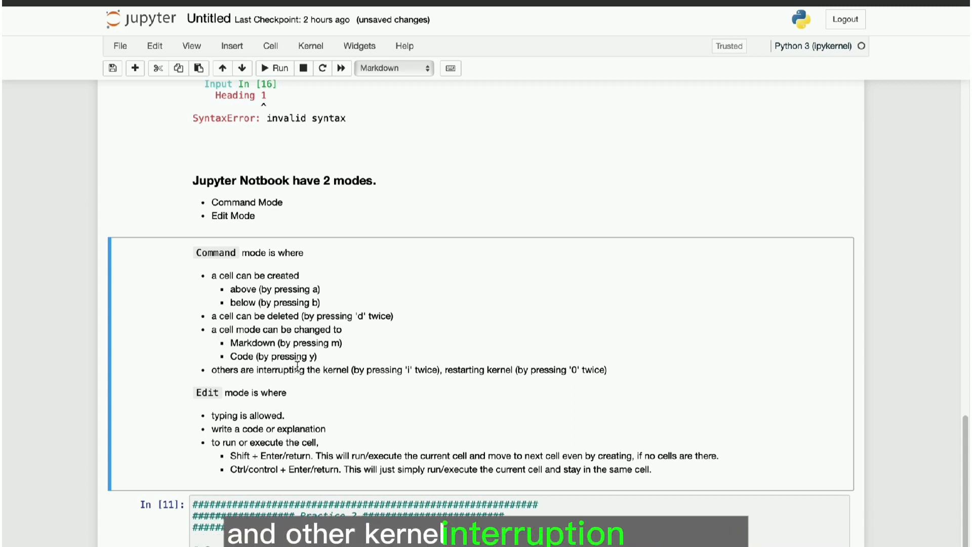
scroll(down, 3)
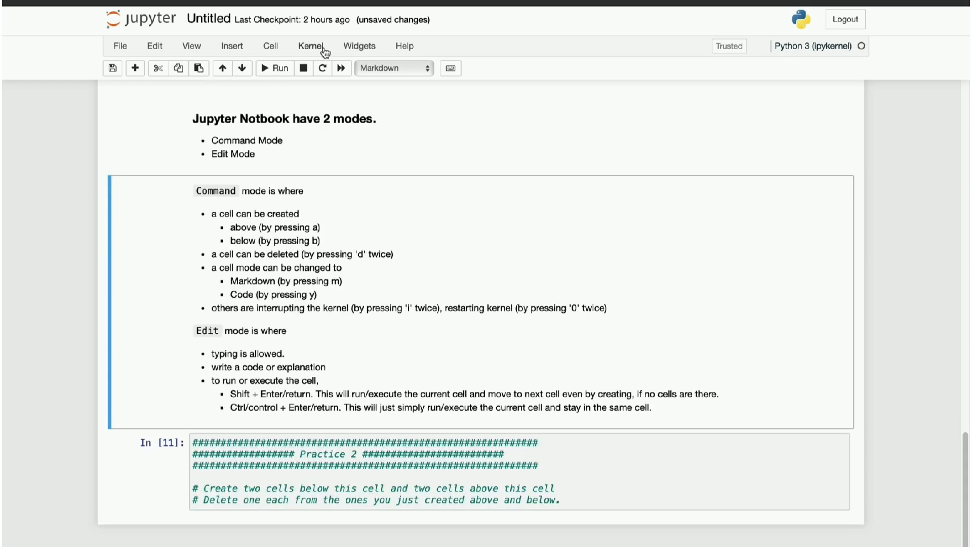
mouse_move(310, 55)
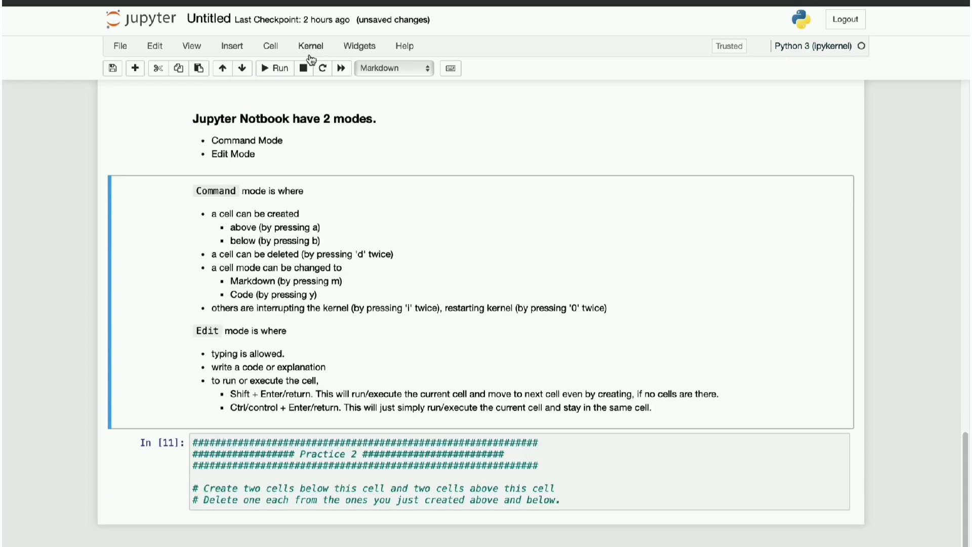
click(310, 45)
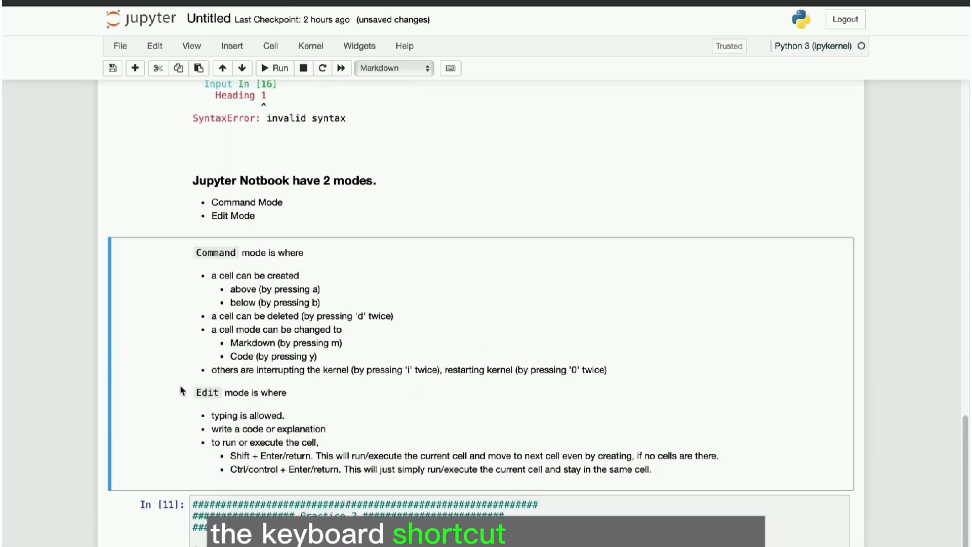
scroll(down, 3)
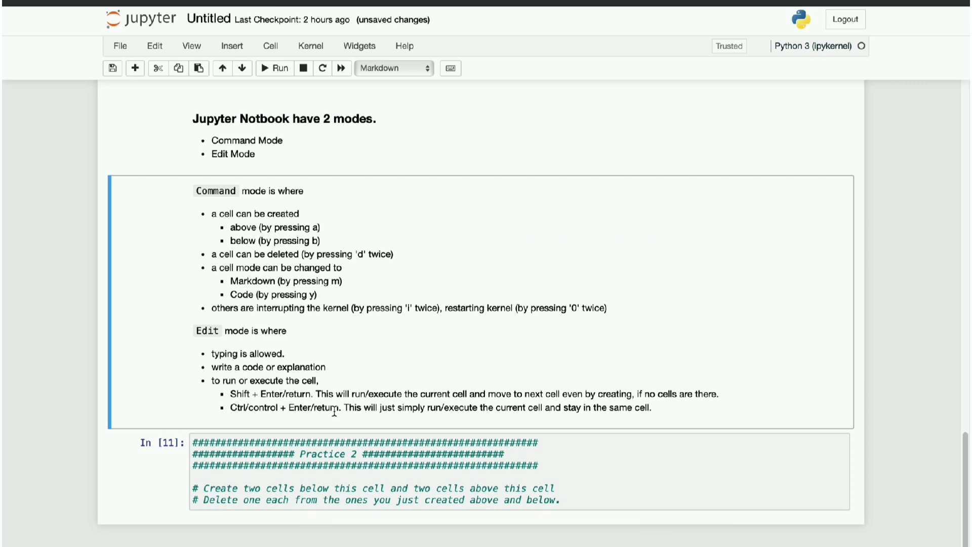
mouse_move(269, 422)
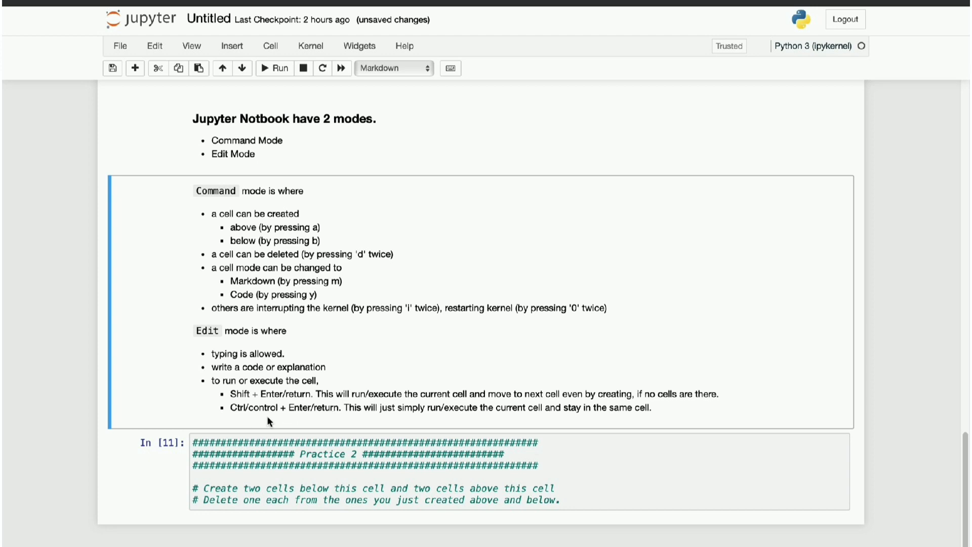
scroll(down, 3)
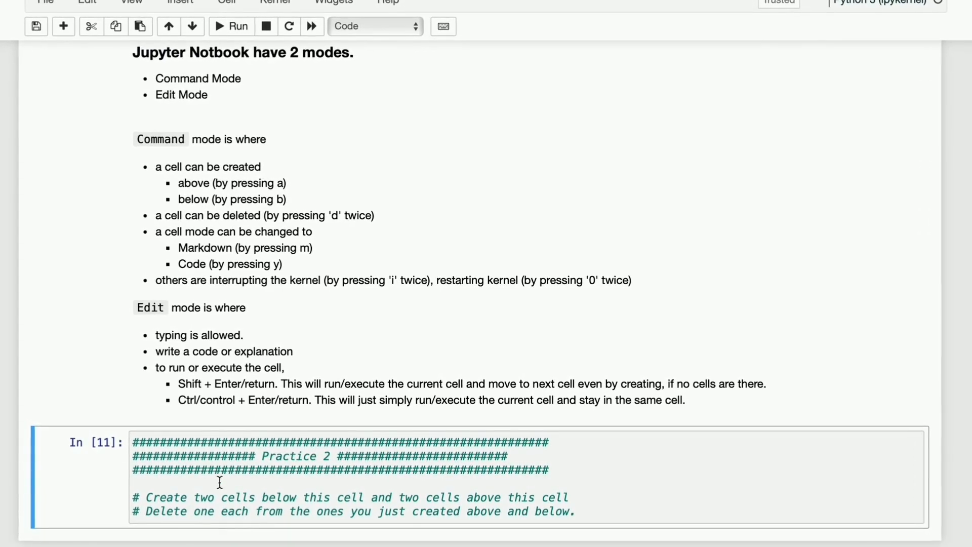
Step: Add empty cells around the Practice 2 cell and delete extras, leaving one above and below
click(220, 483)
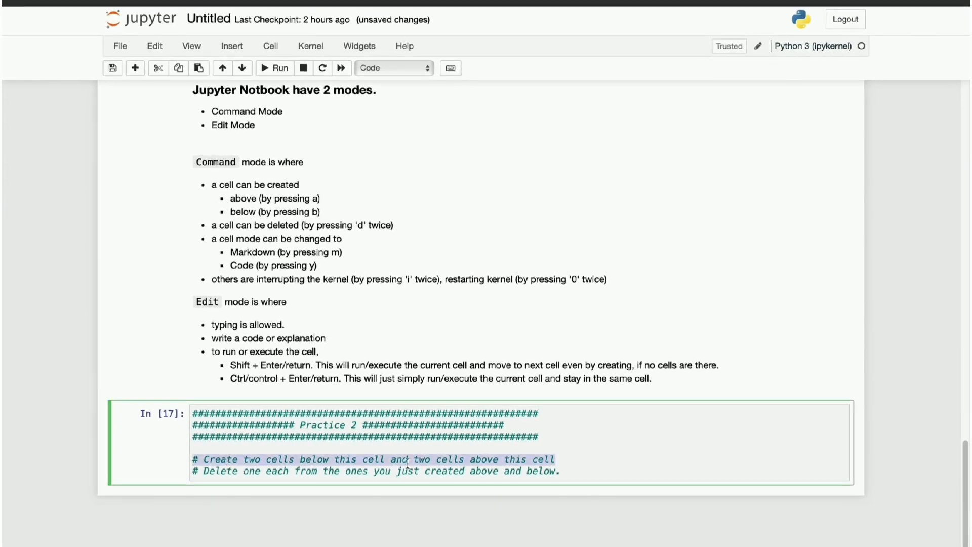
click(554, 459)
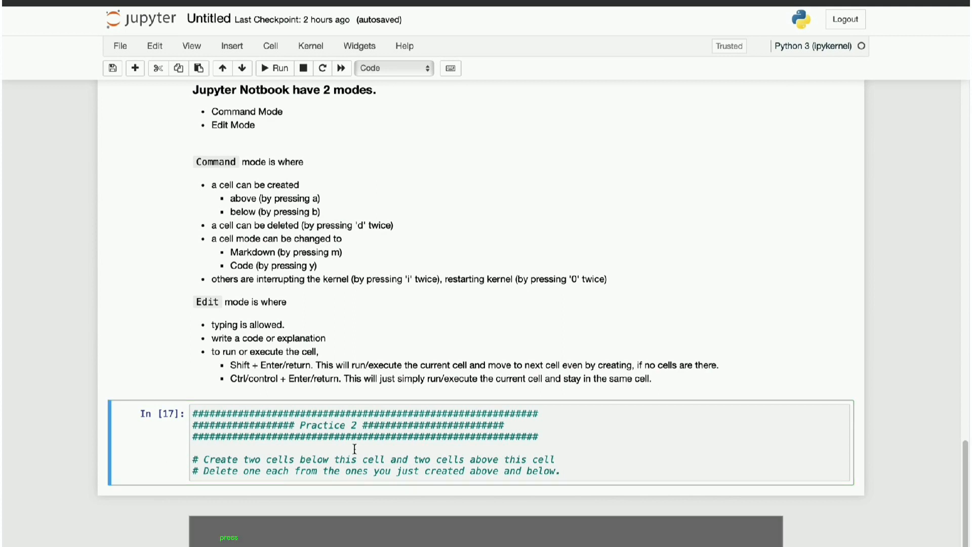
key(b)
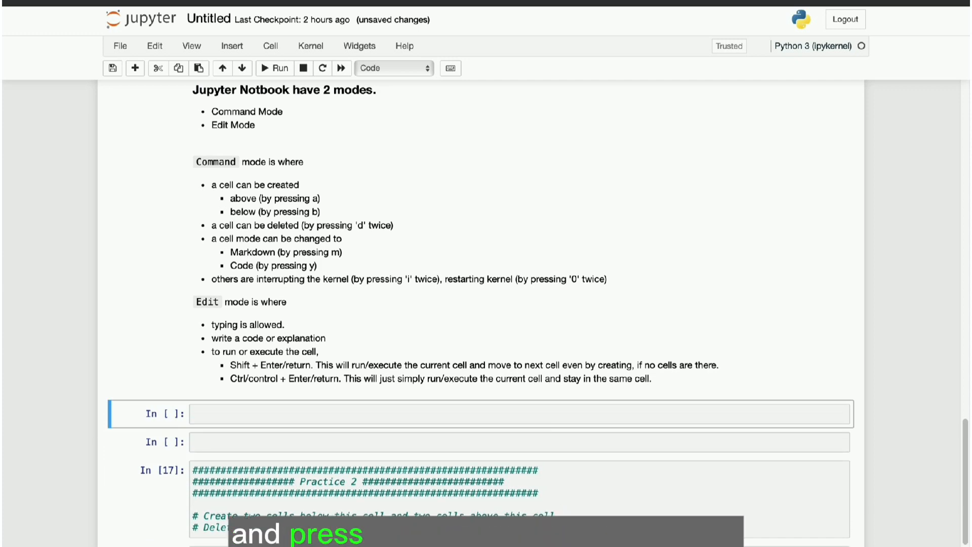
scroll(down, 3)
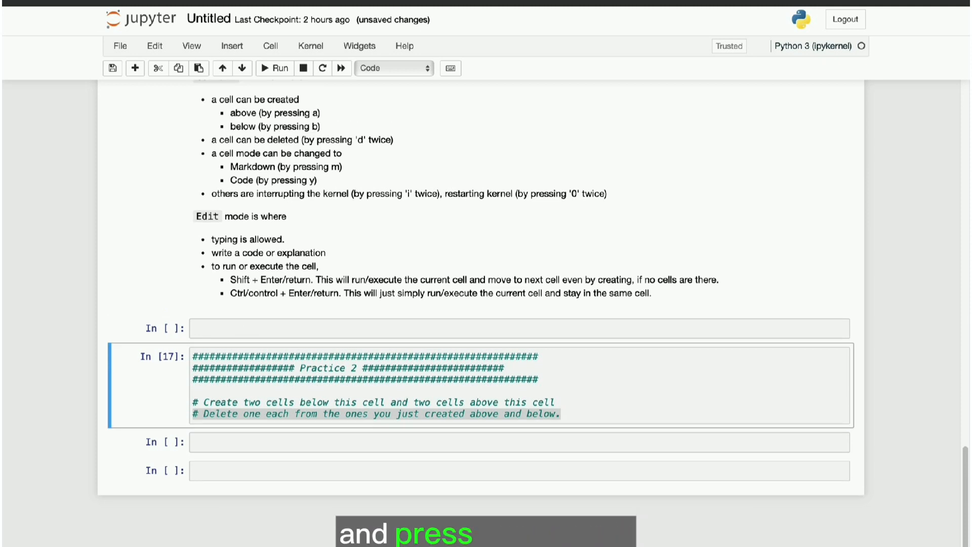
click(168, 447)
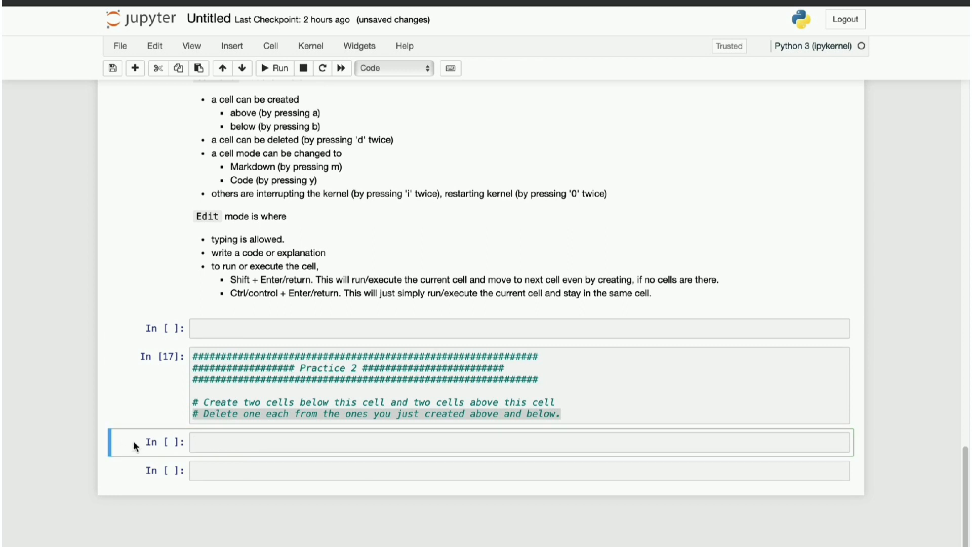
click(231, 46)
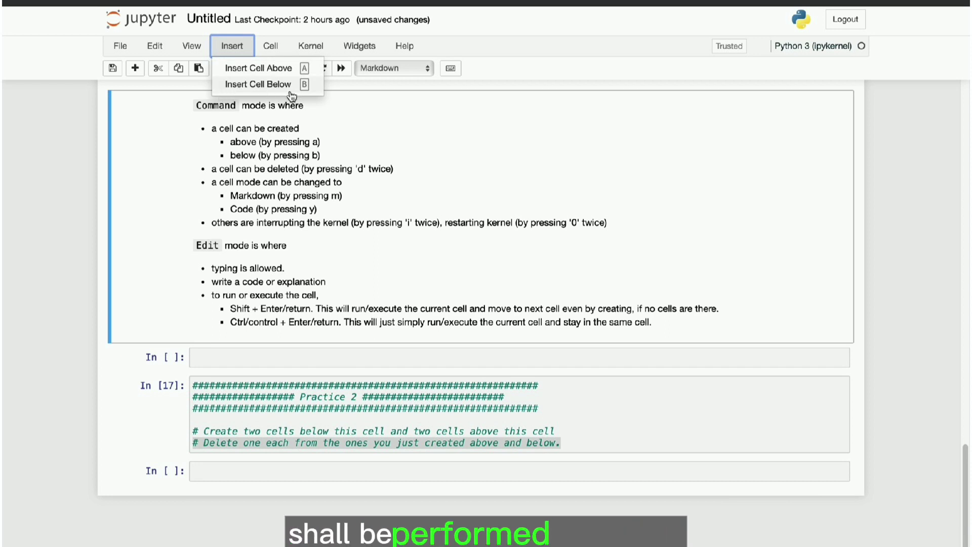
Step: Browse the menu commands for running, copying and deleting cells
click(270, 45)
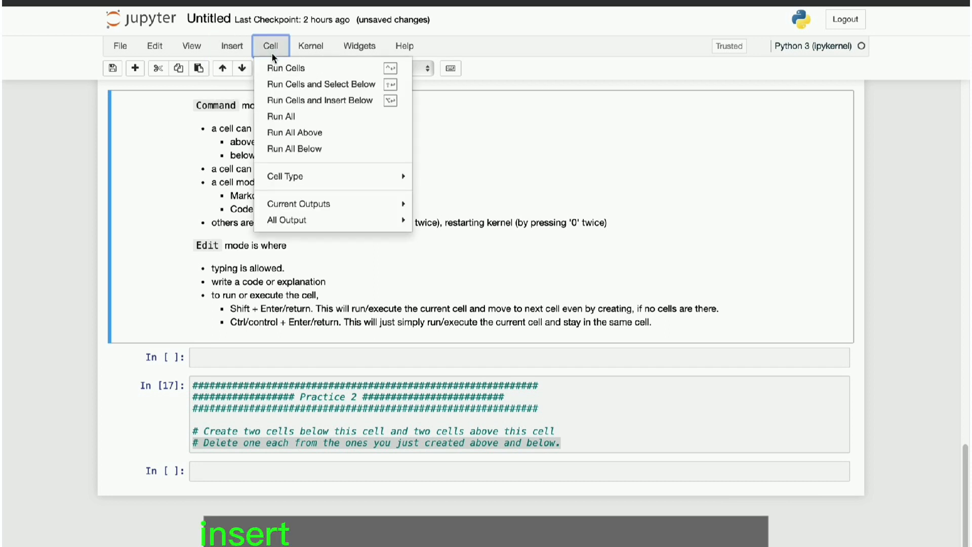
mouse_move(180, 48)
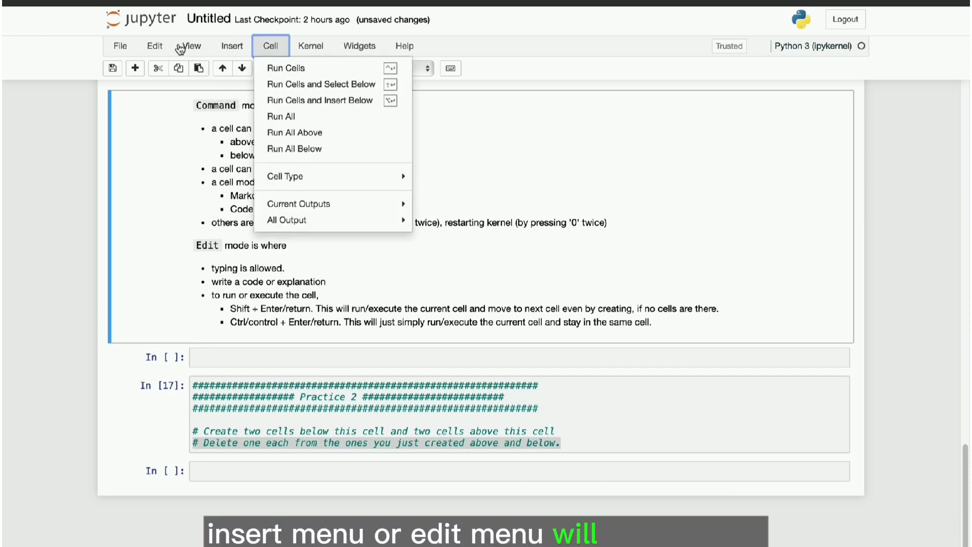
click(154, 46)
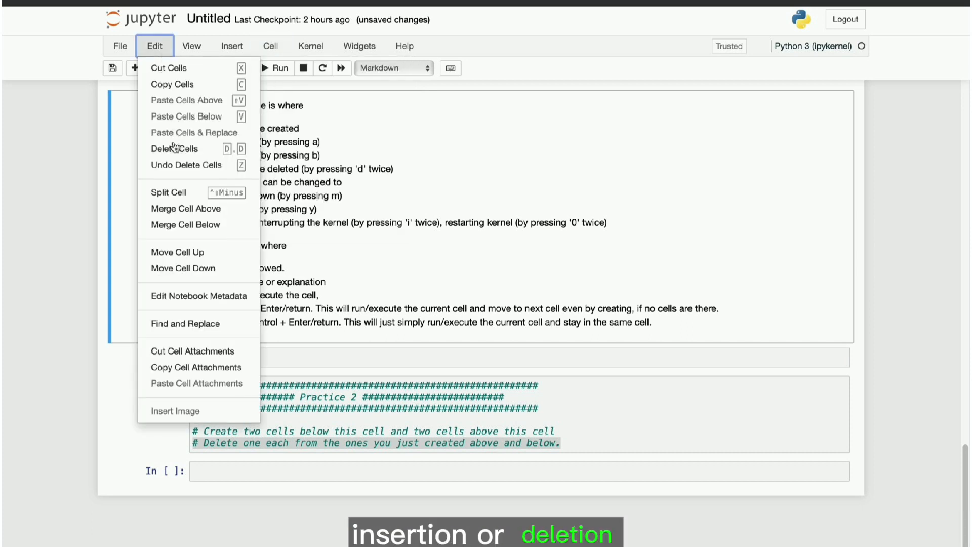
mouse_move(180, 157)
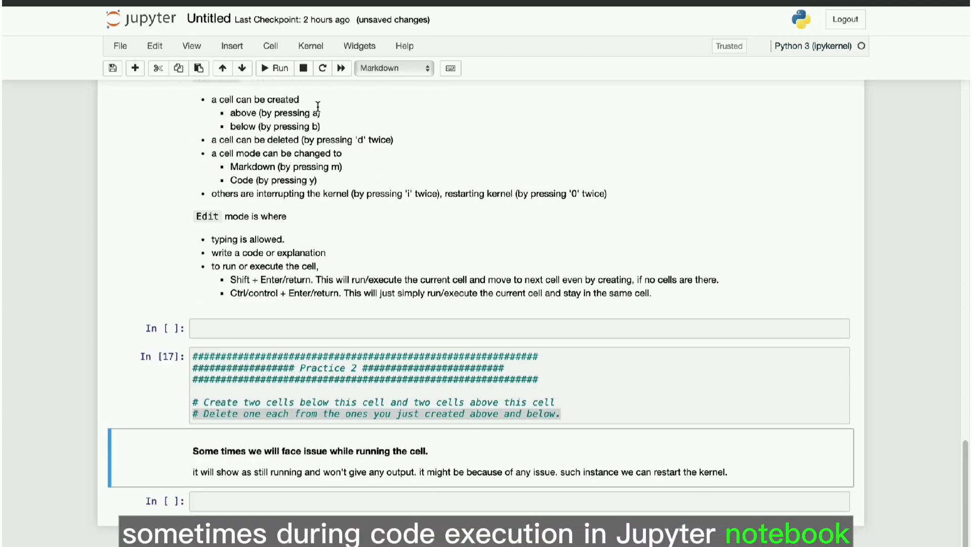
Step: Open the Kernel menu to reveal Interrupt, Restart and Shutdown options
click(311, 46)
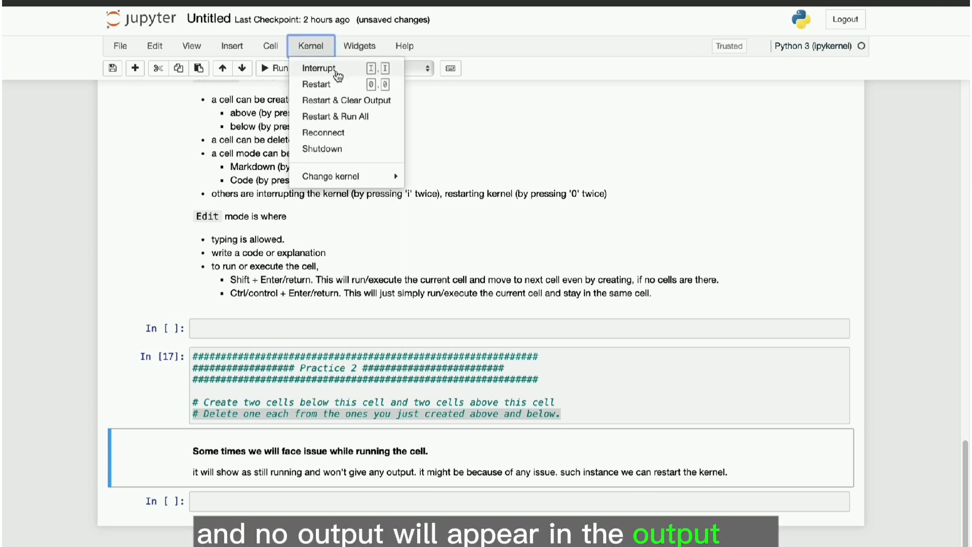
mouse_move(337, 88)
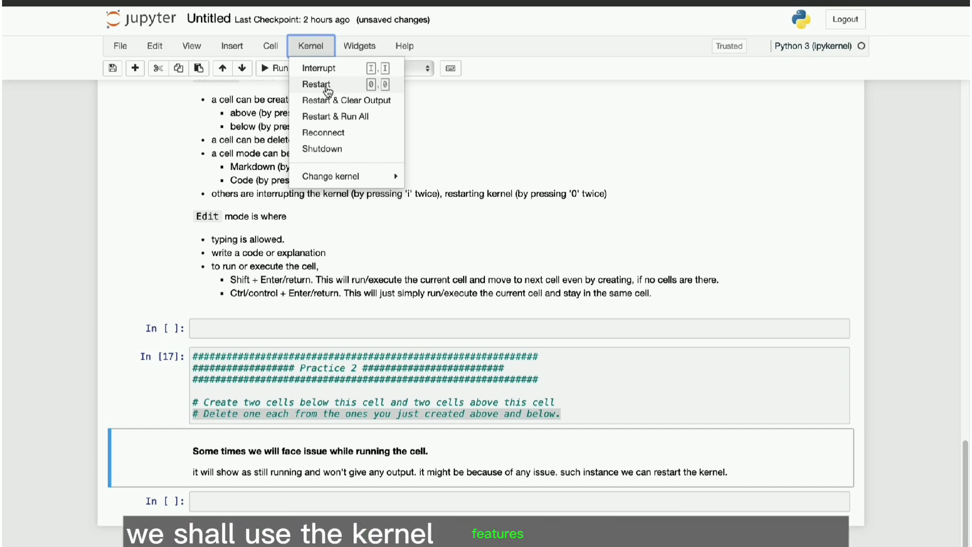
mouse_move(344, 104)
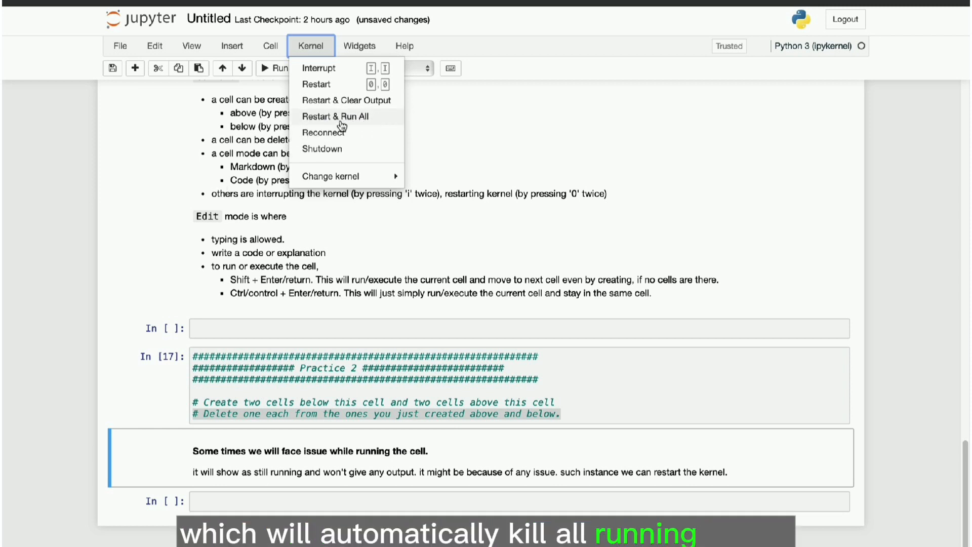
mouse_move(362, 123)
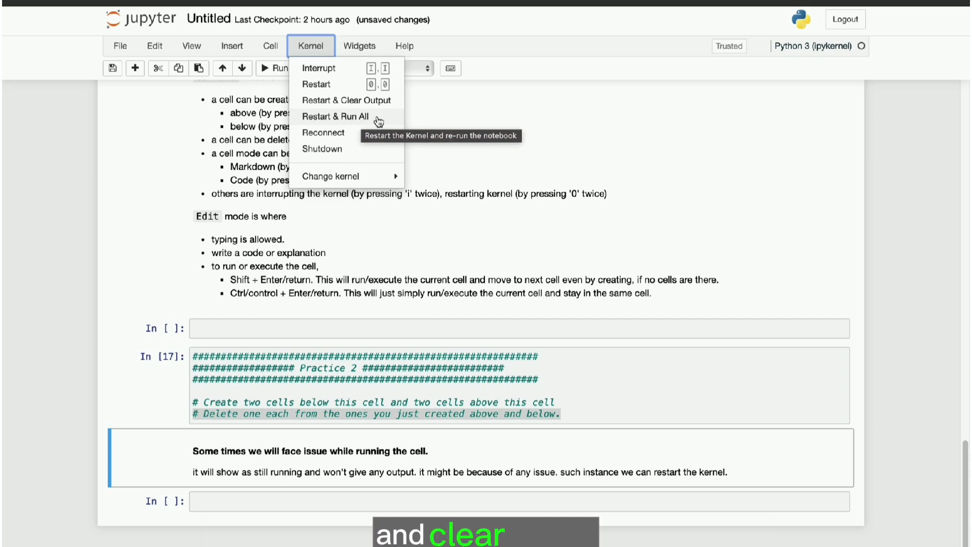
mouse_move(195, 289)
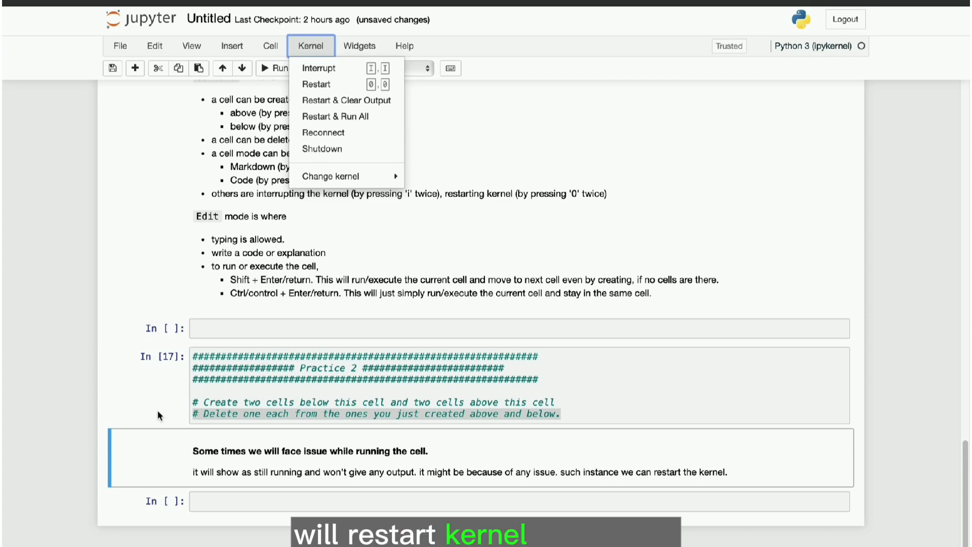
mouse_move(154, 444)
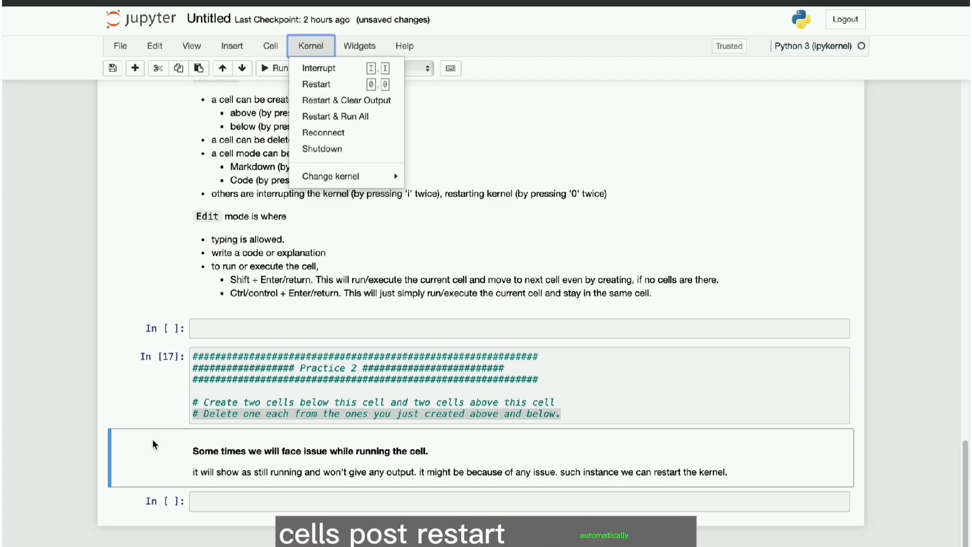